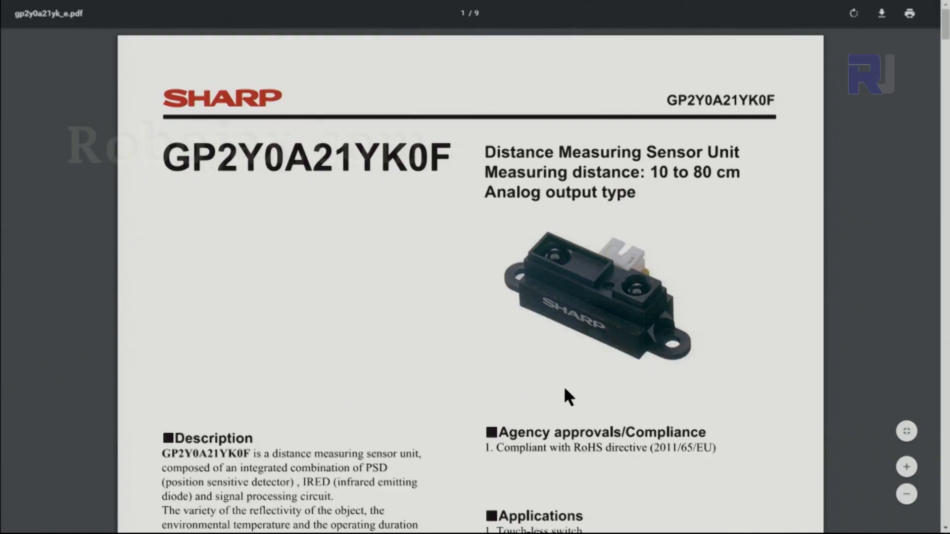
mouse_move(693, 111)
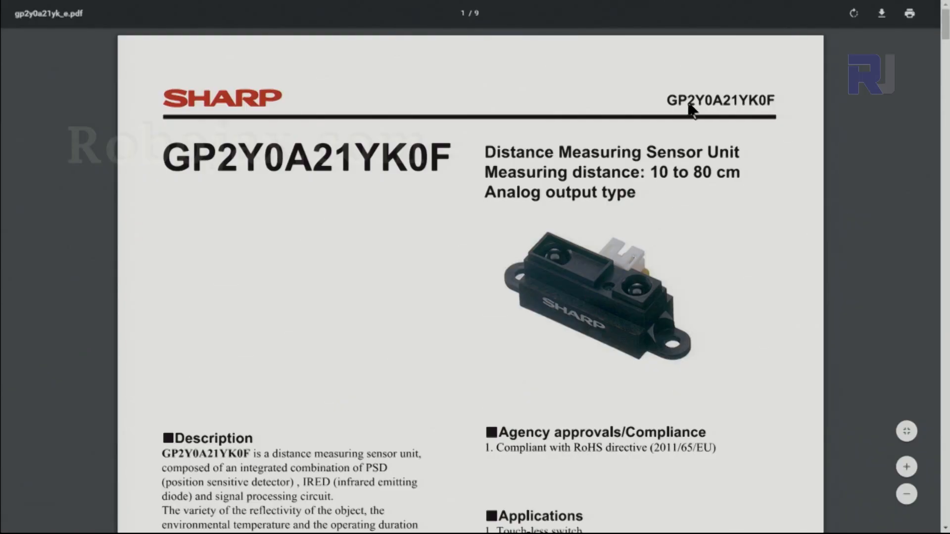
mouse_move(688, 185)
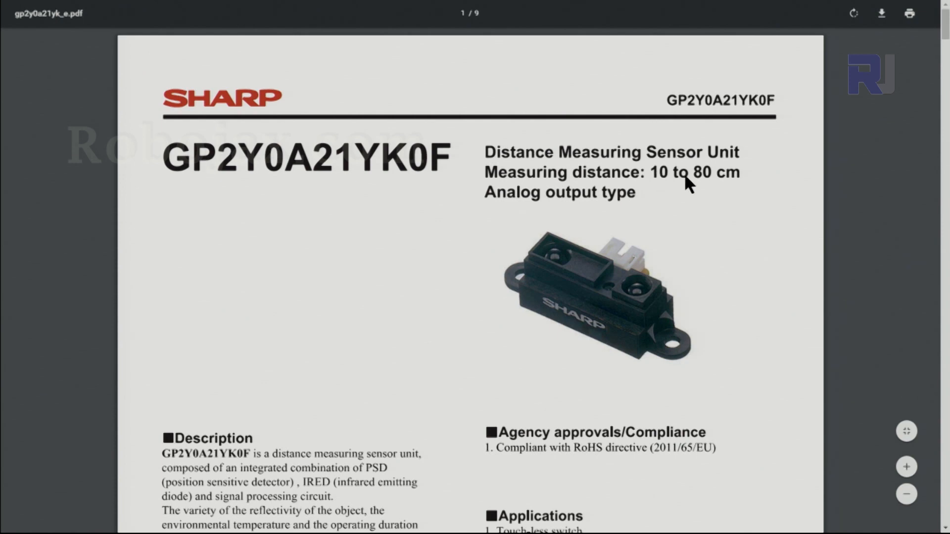
Scroll the datasheet down past Description and Features to the output voltage versus distance graph (Fig. 2).
scroll(down, 3)
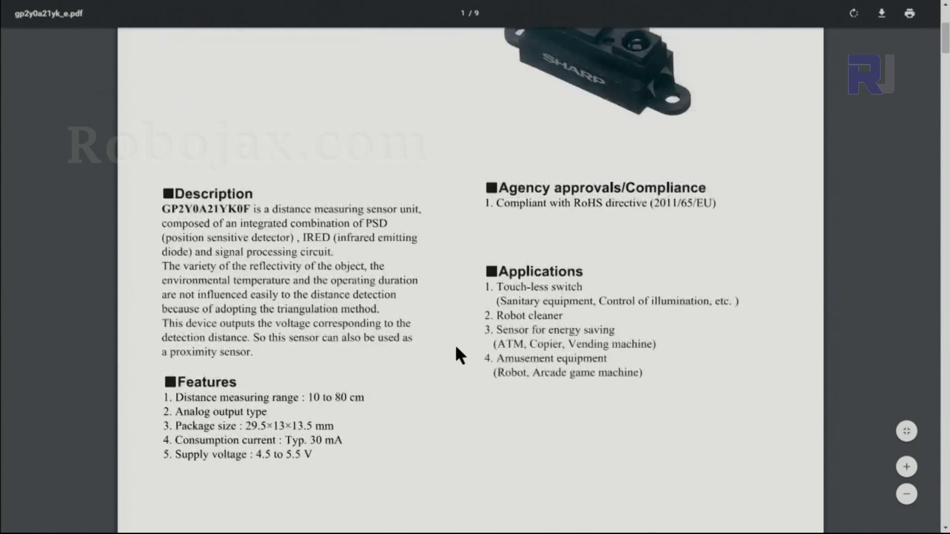
scroll(down, 3)
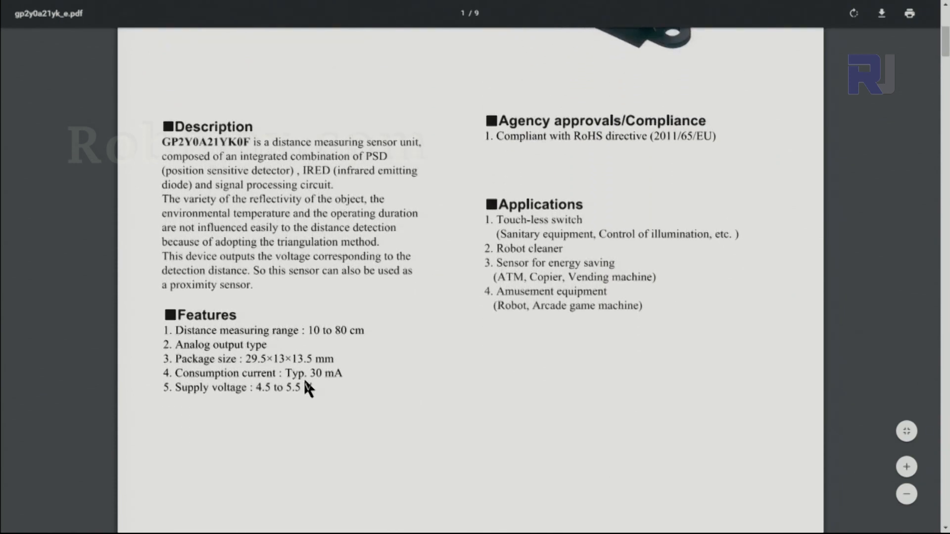
mouse_move(321, 387)
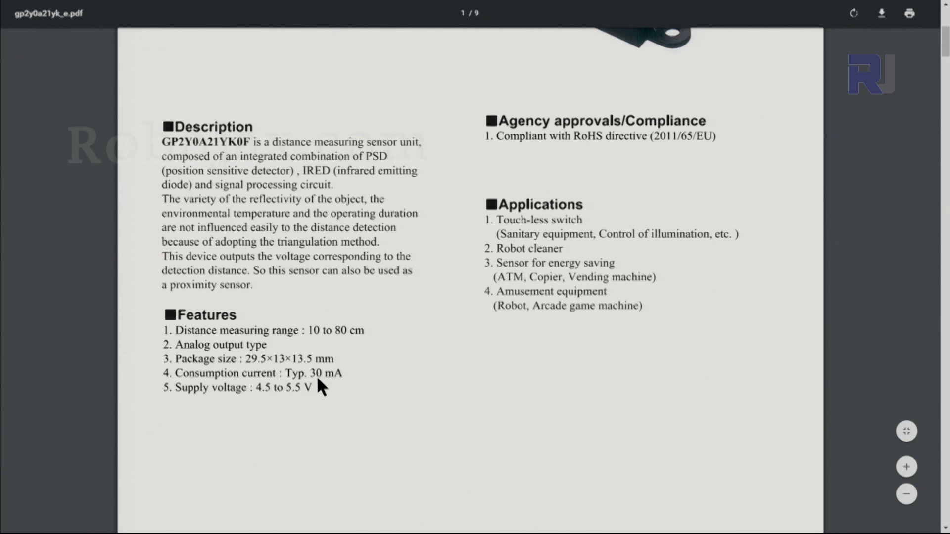
mouse_move(269, 391)
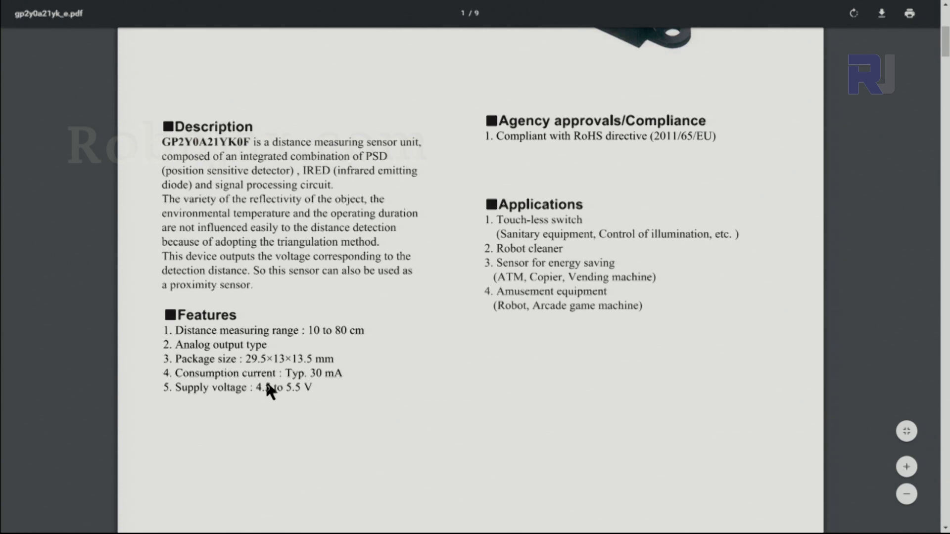
mouse_move(306, 399)
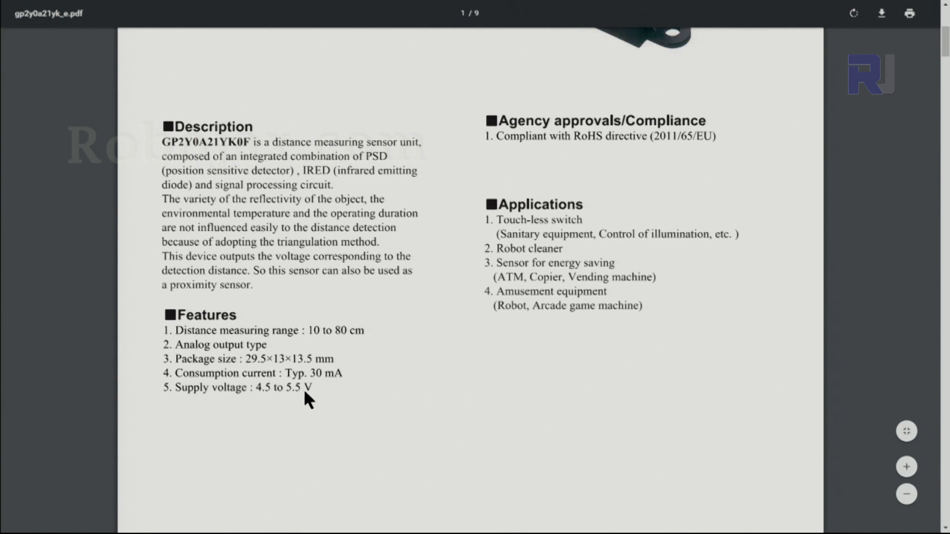
scroll(down, 3)
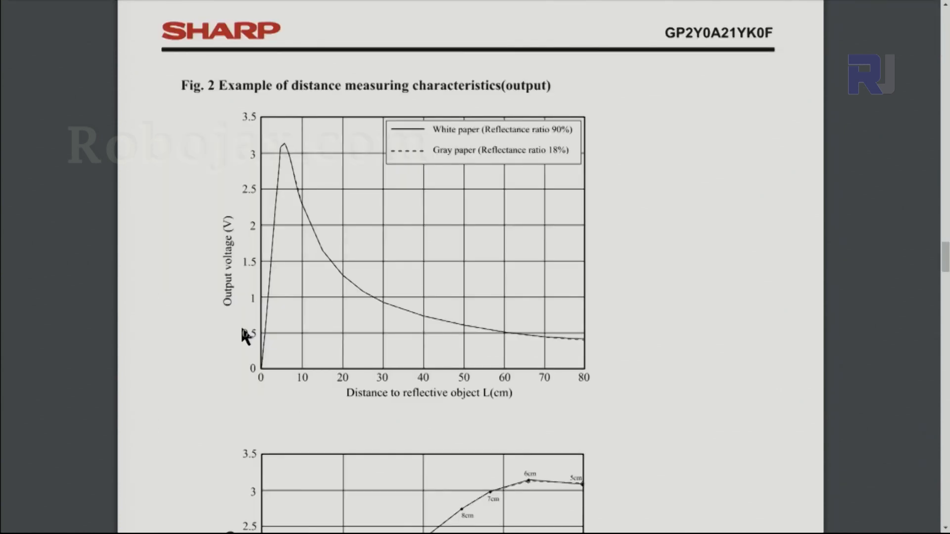
mouse_move(405, 286)
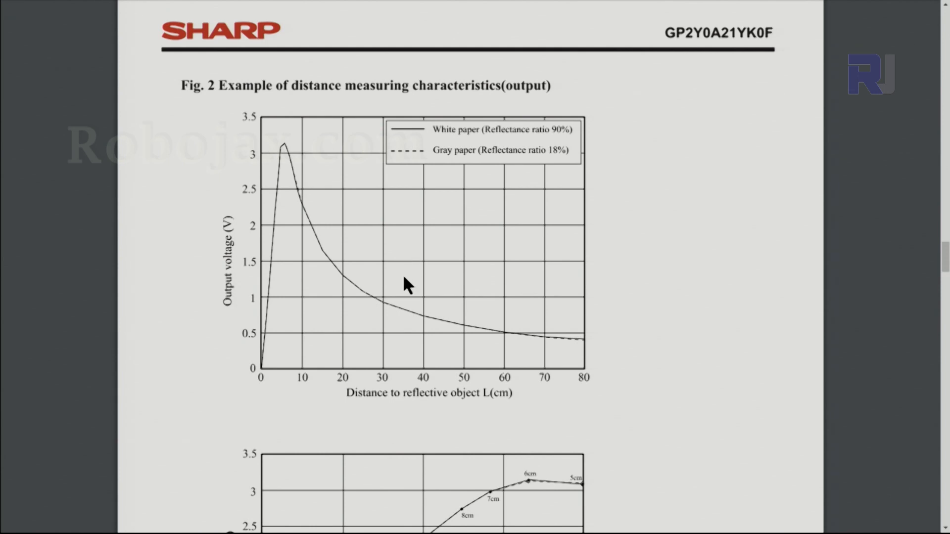
mouse_move(241, 148)
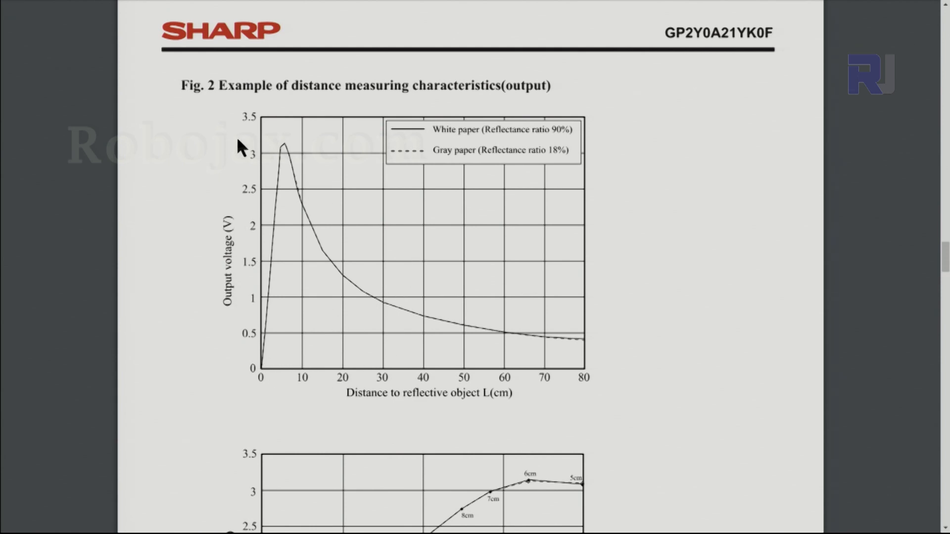
Scroll further to the sensor mounting-direction diagrams and power supply advice.
scroll(down, 3)
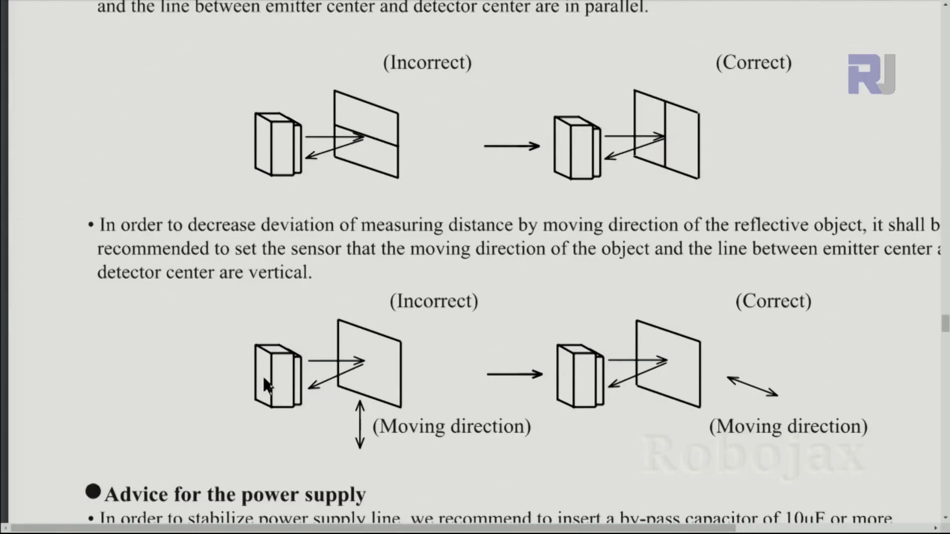
mouse_move(712, 361)
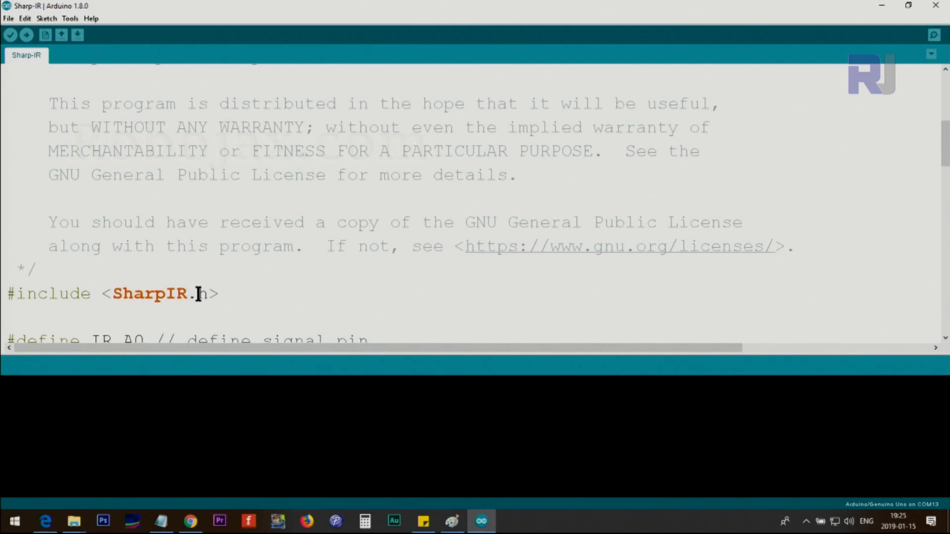
mouse_move(136, 306)
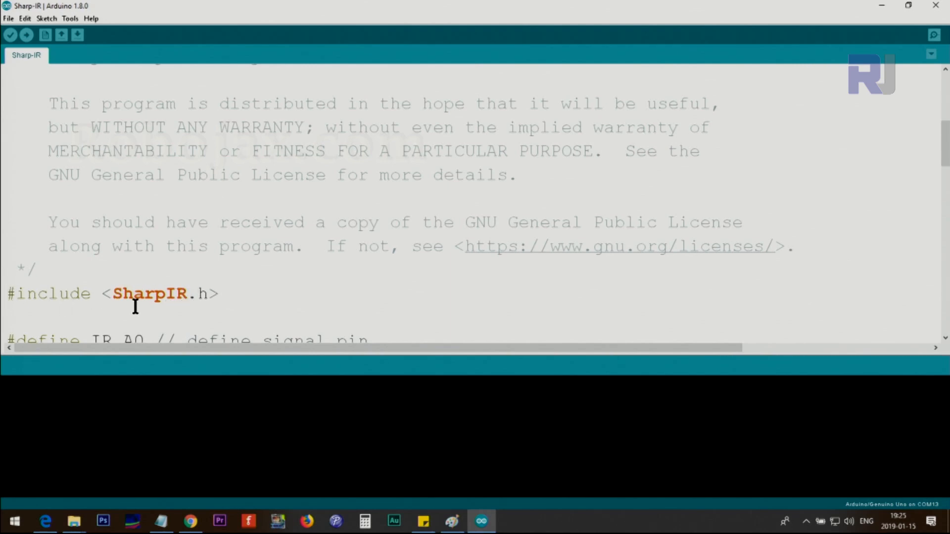
click(7, 294)
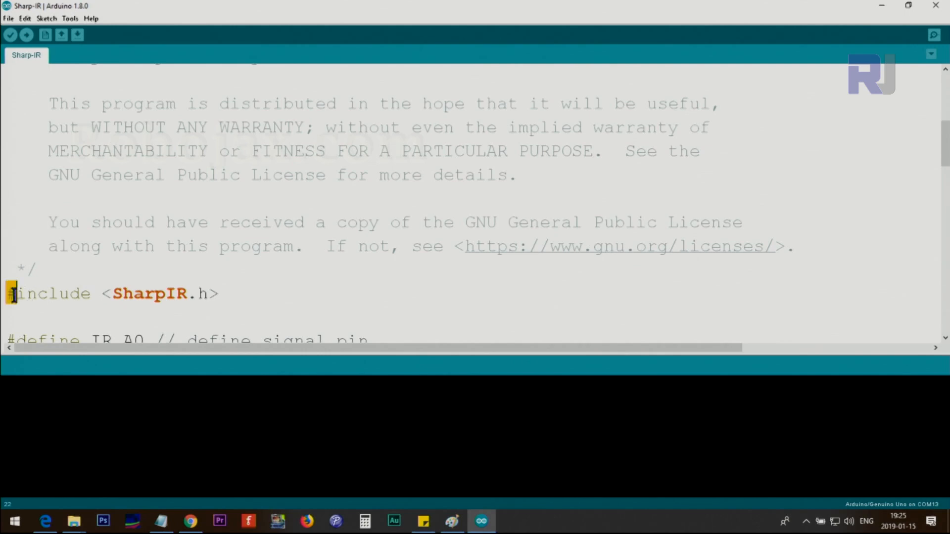
double_click(42, 294)
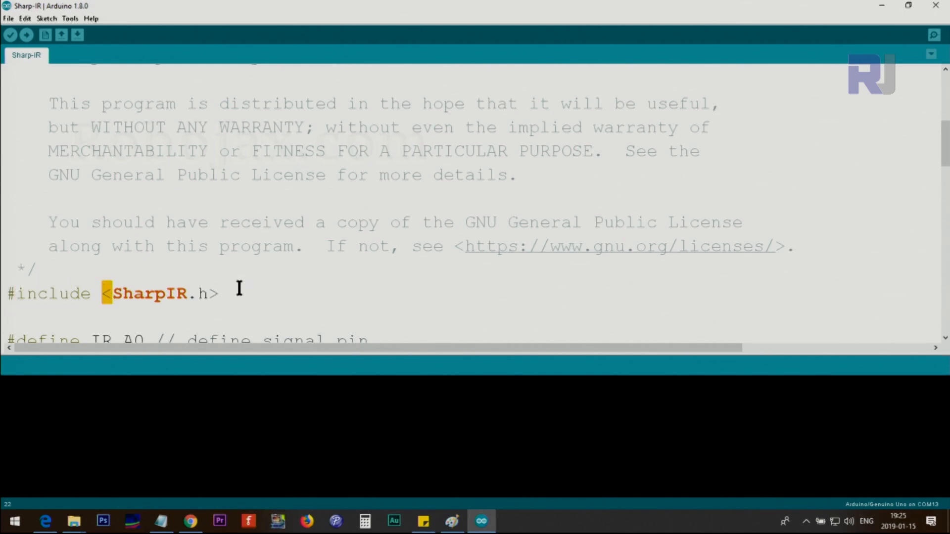
click(218, 294)
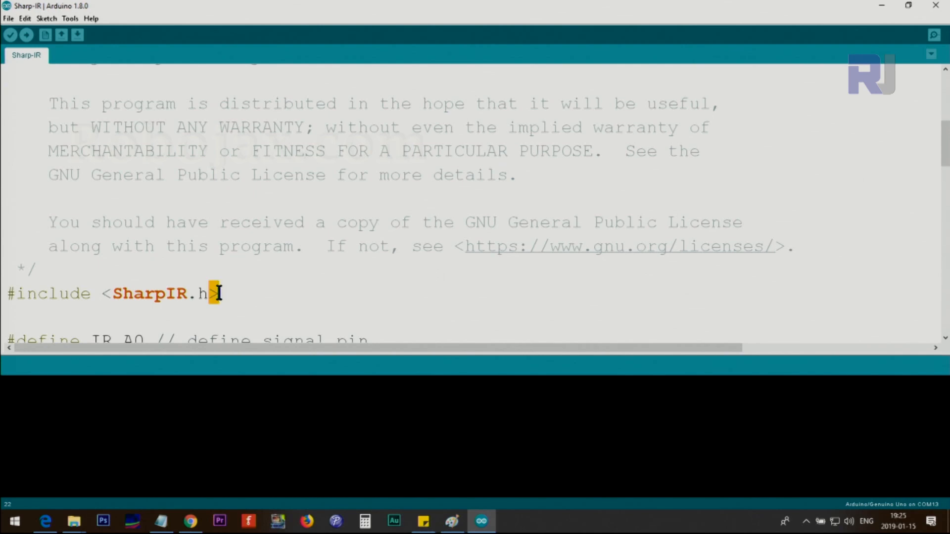
mouse_move(246, 259)
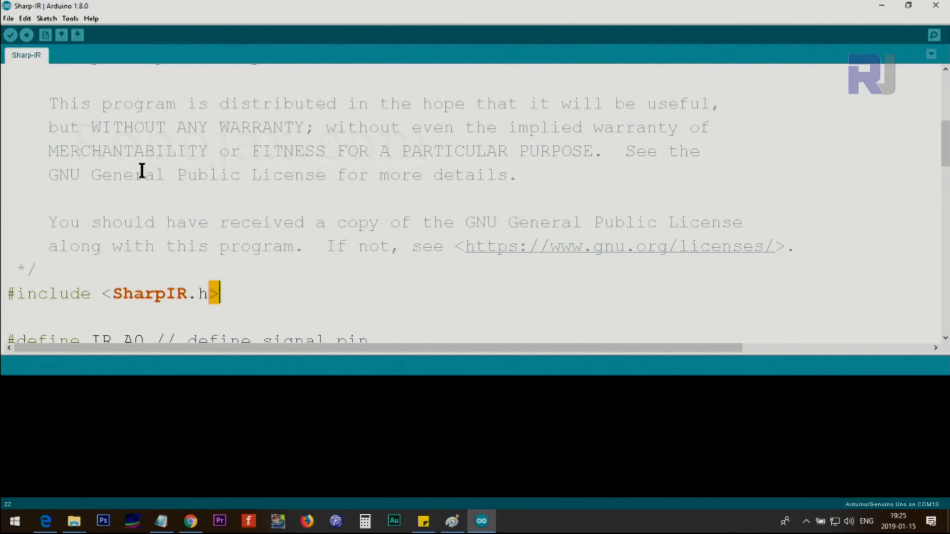
click(46, 18)
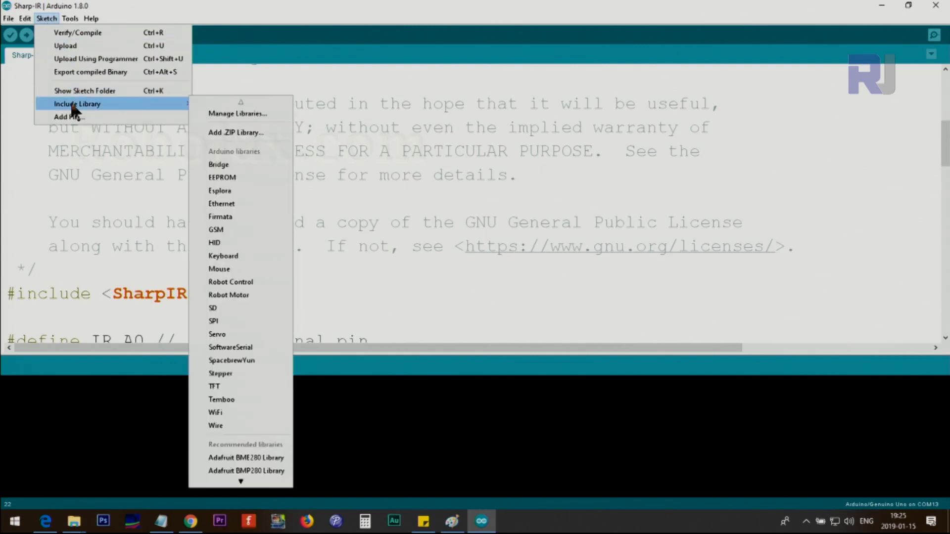
mouse_move(236, 131)
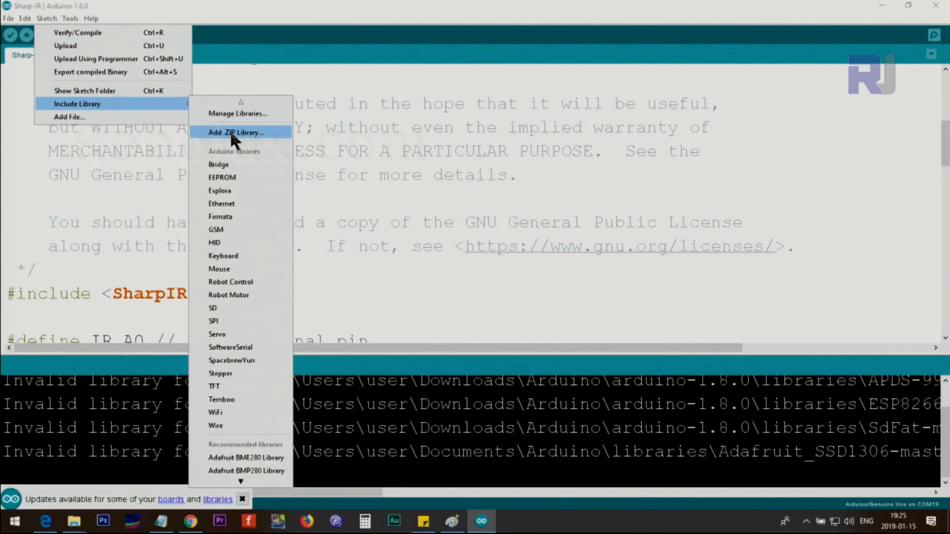
click(235, 131)
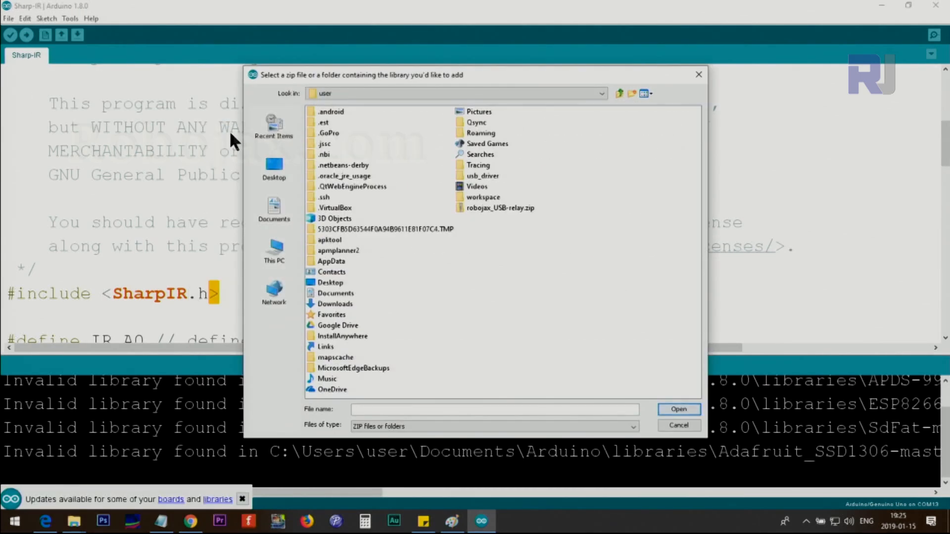
mouse_move(344, 211)
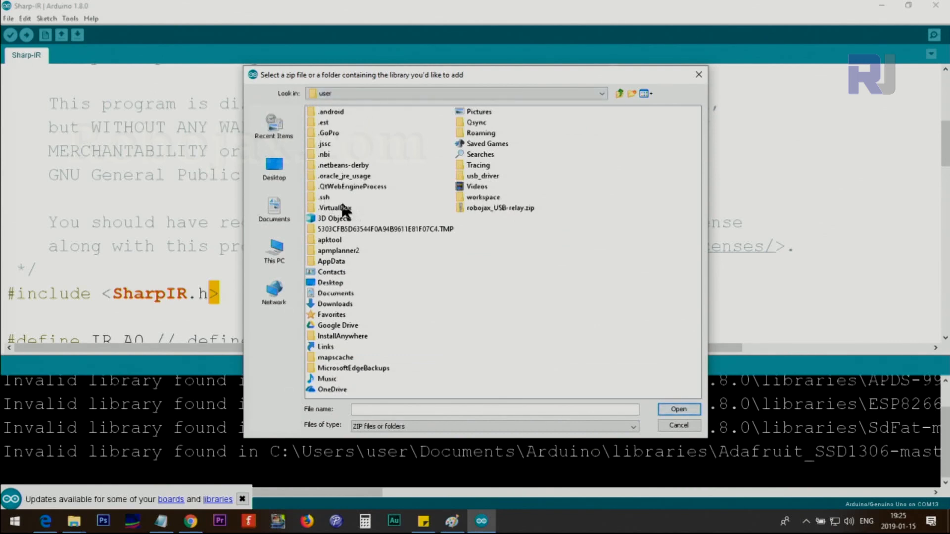
click(501, 207)
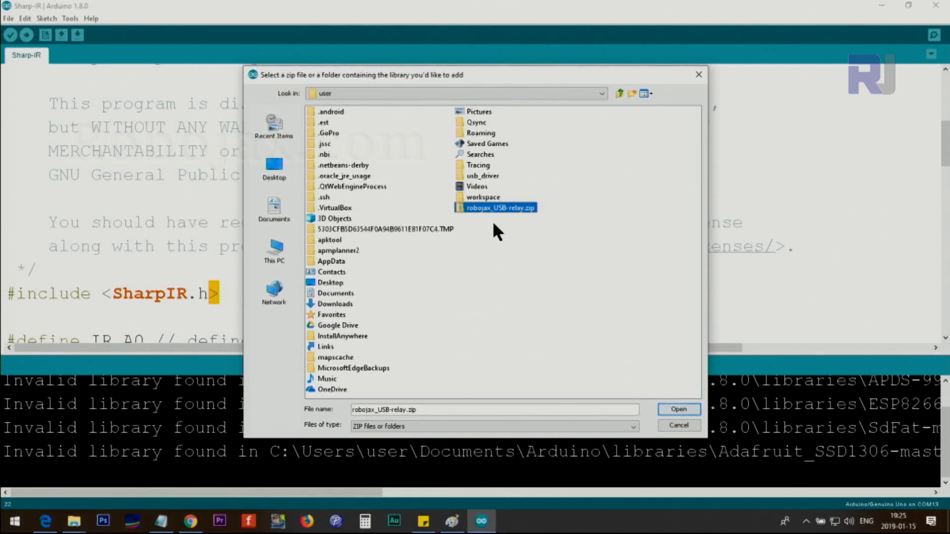
mouse_move(172, 309)
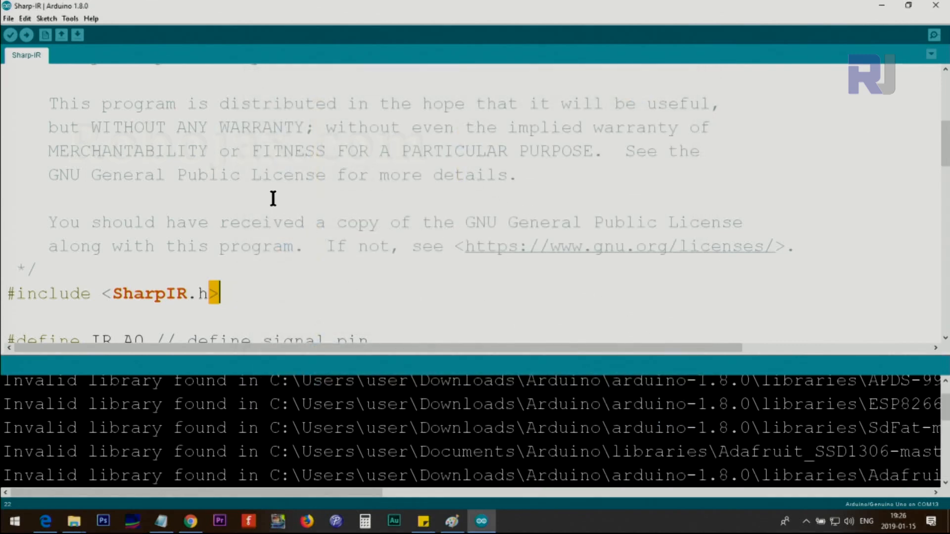
click(9, 18)
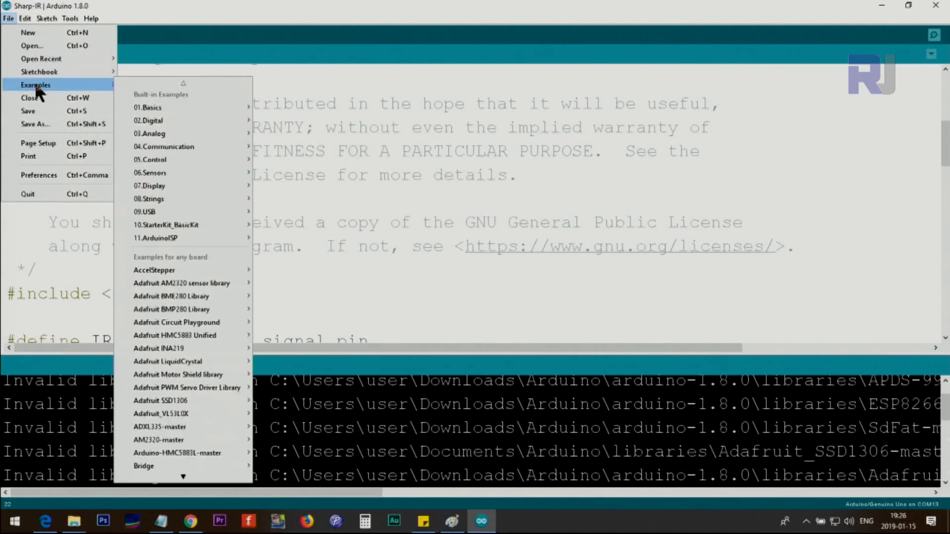
mouse_move(182, 347)
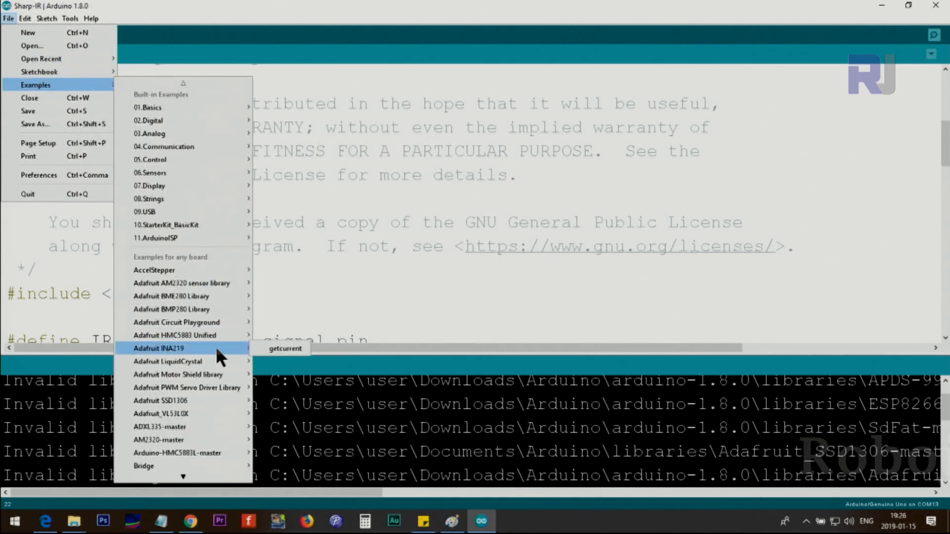
scroll(down, 3)
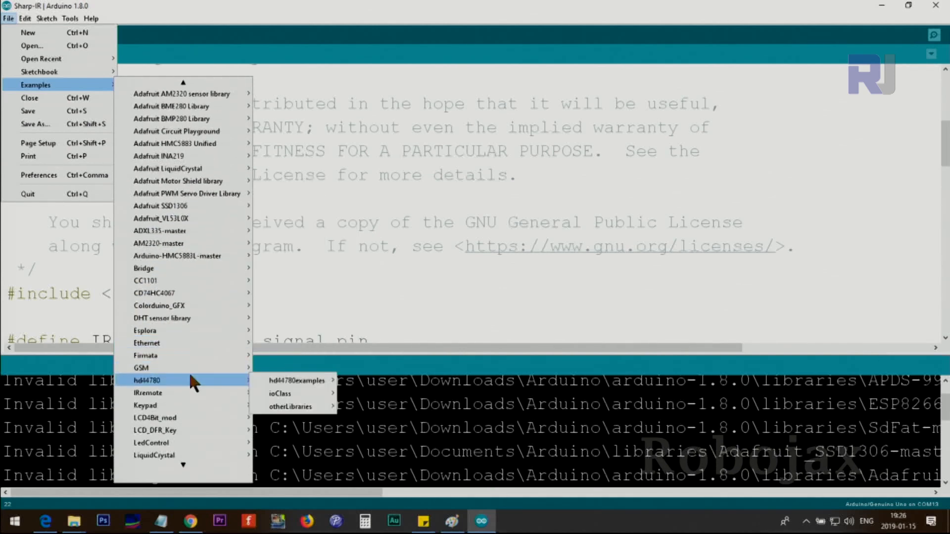
scroll(down, 3)
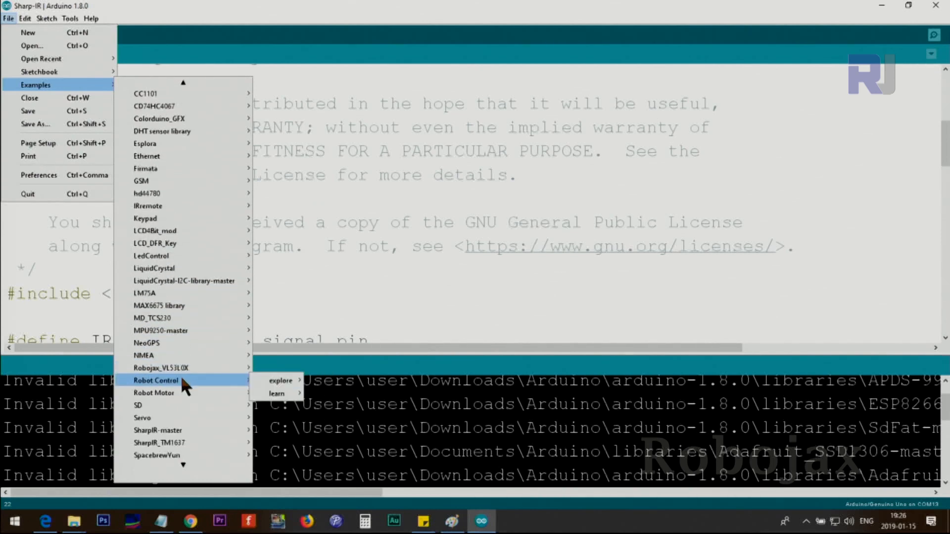
mouse_move(157, 431)
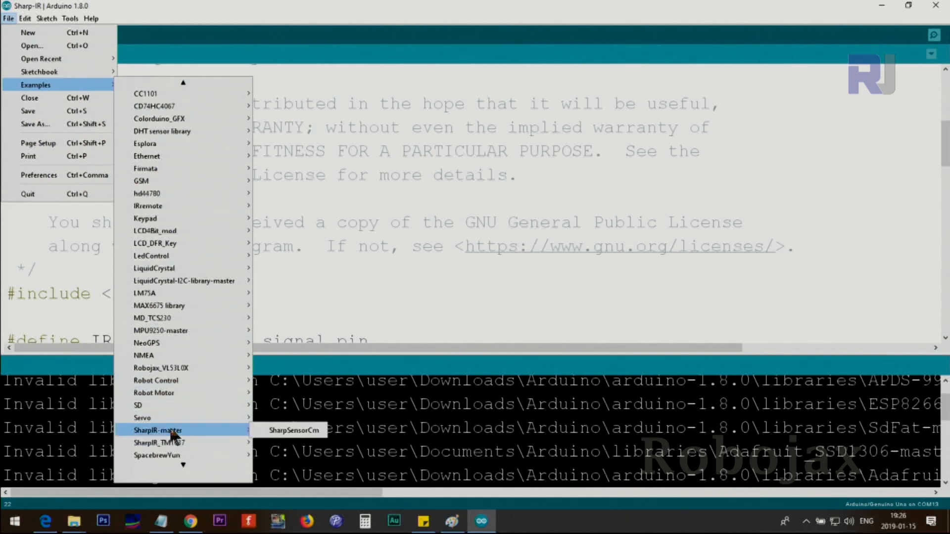
mouse_move(193, 438)
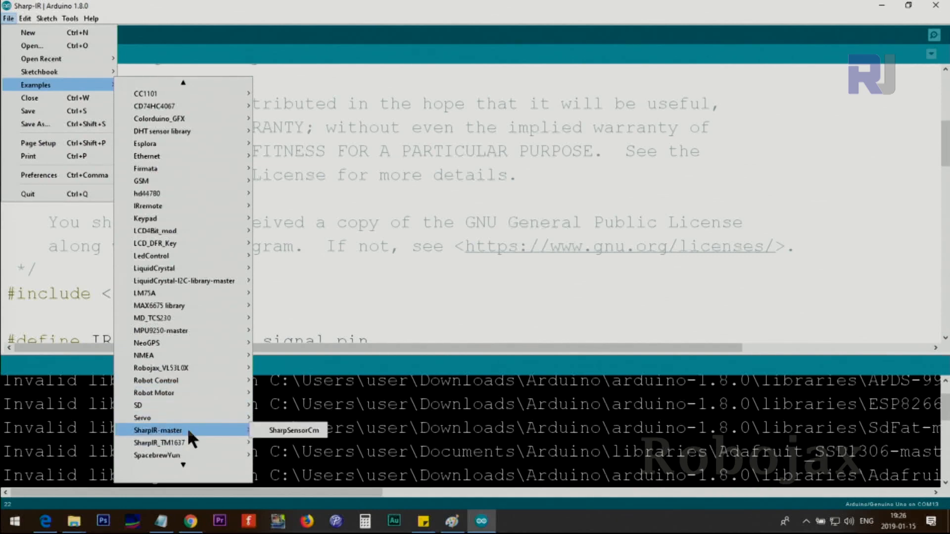
mouse_move(295, 431)
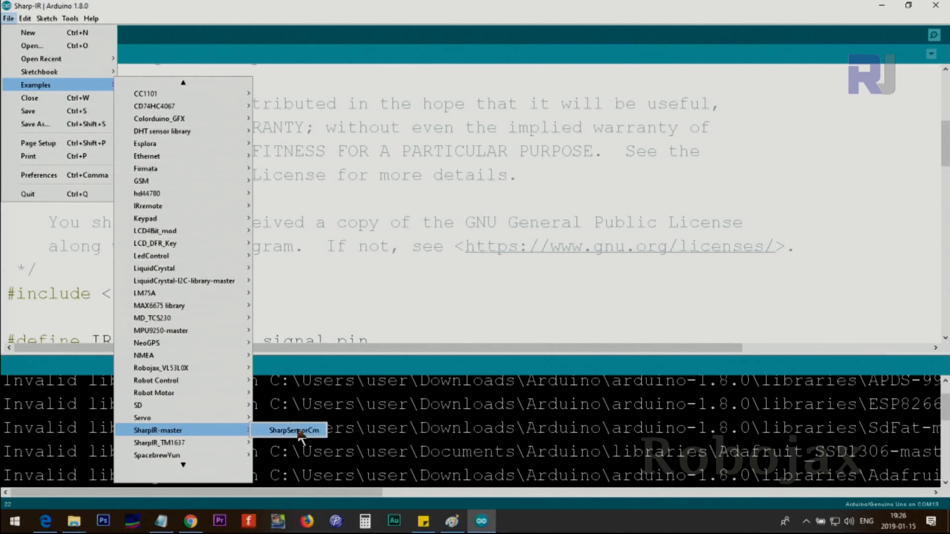
mouse_move(306, 439)
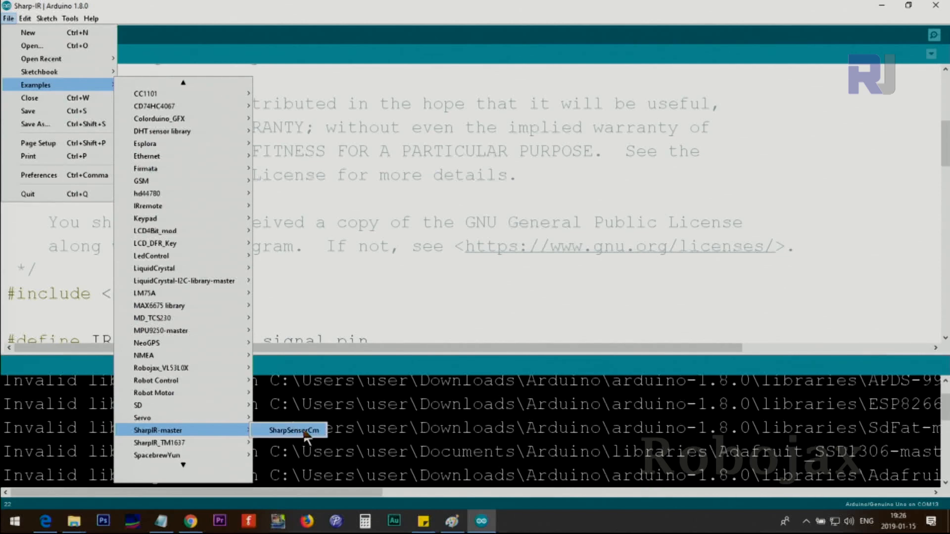
click(294, 430)
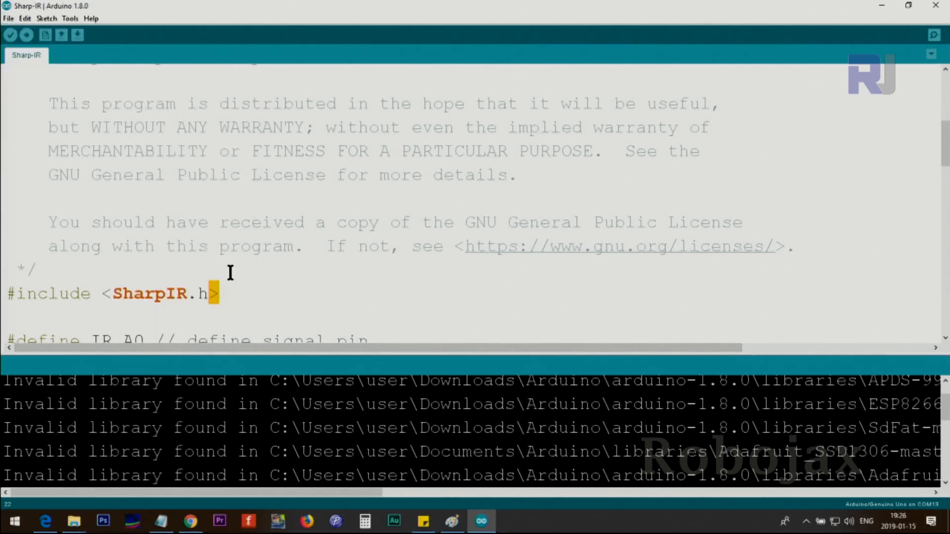
scroll(down, 3)
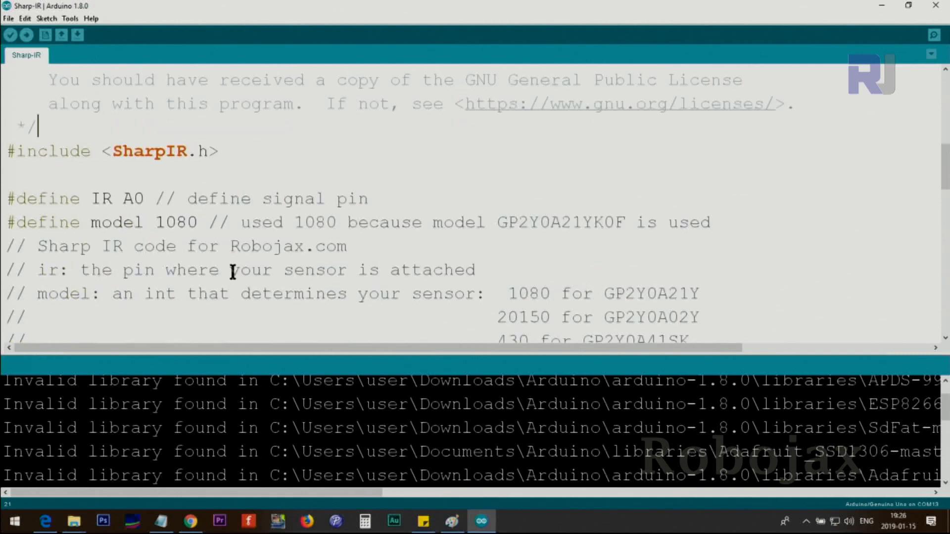
mouse_move(90, 199)
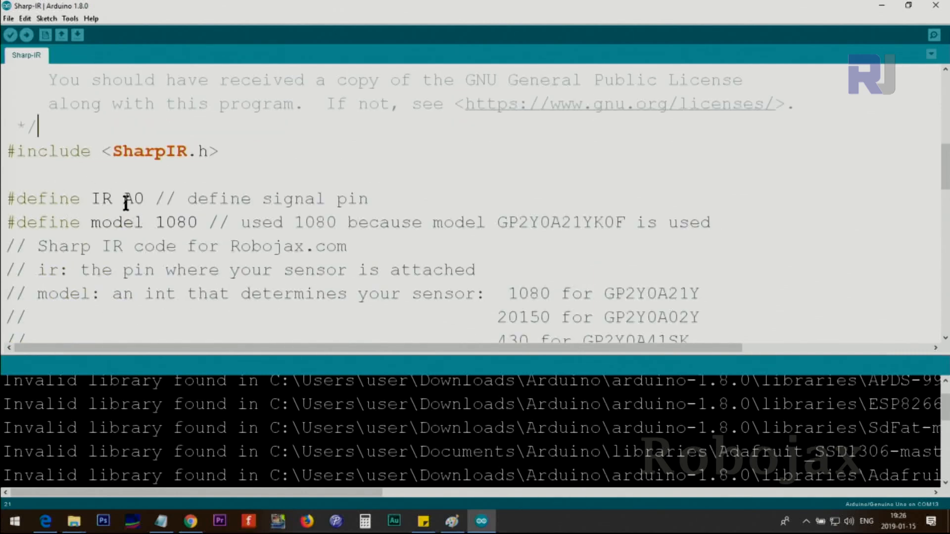
double_click(131, 198)
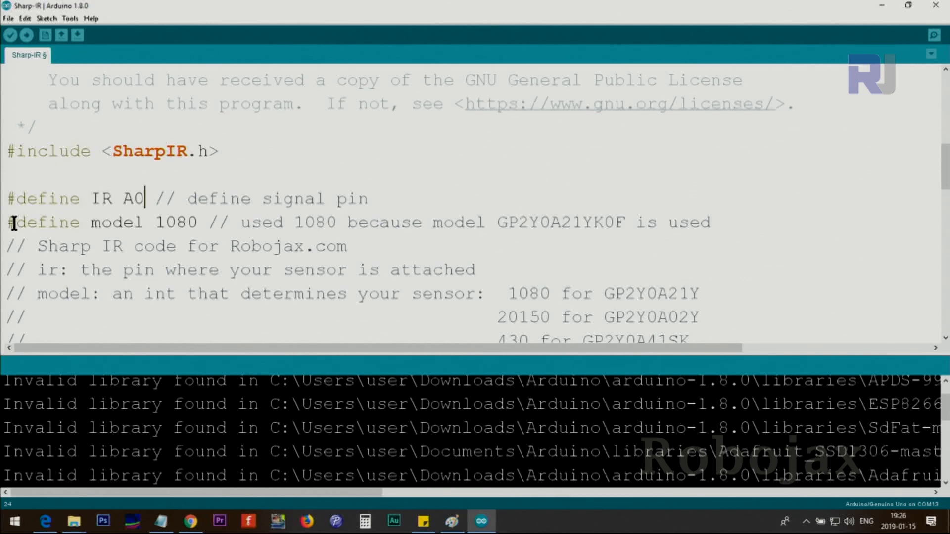
double_click(37, 222)
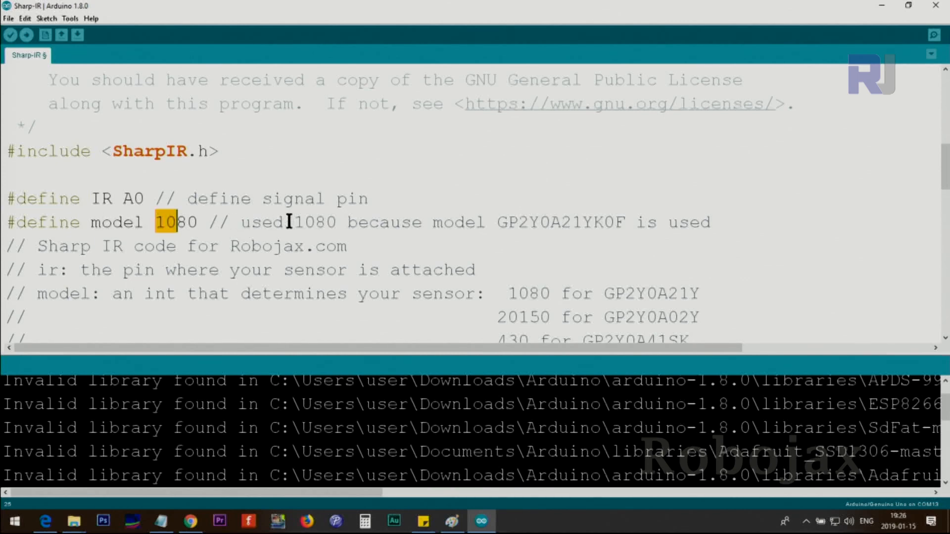
scroll(down, 3)
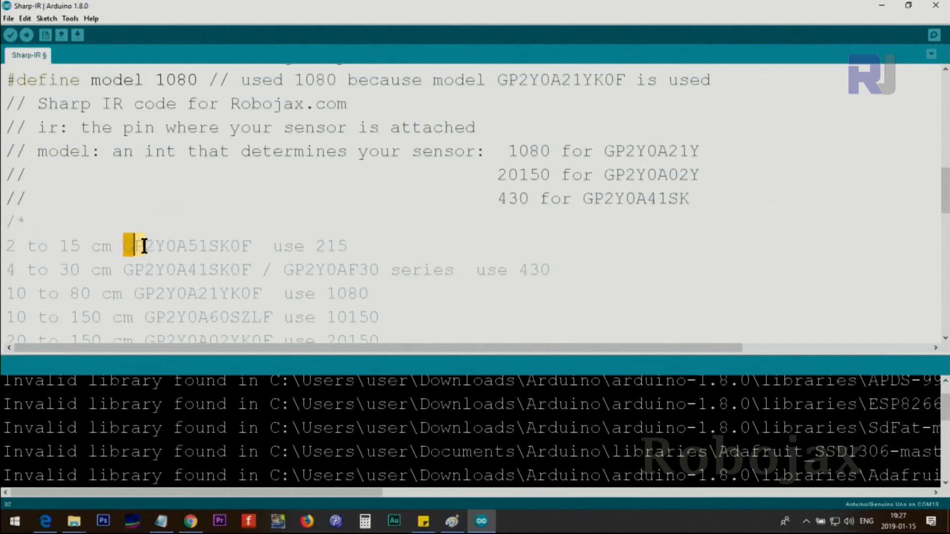
double_click(187, 246)
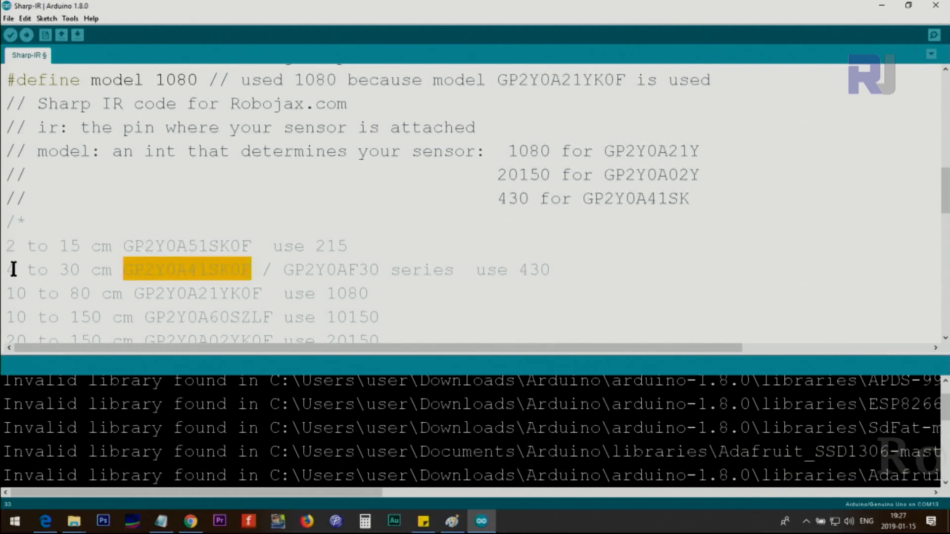
scroll(down, 3)
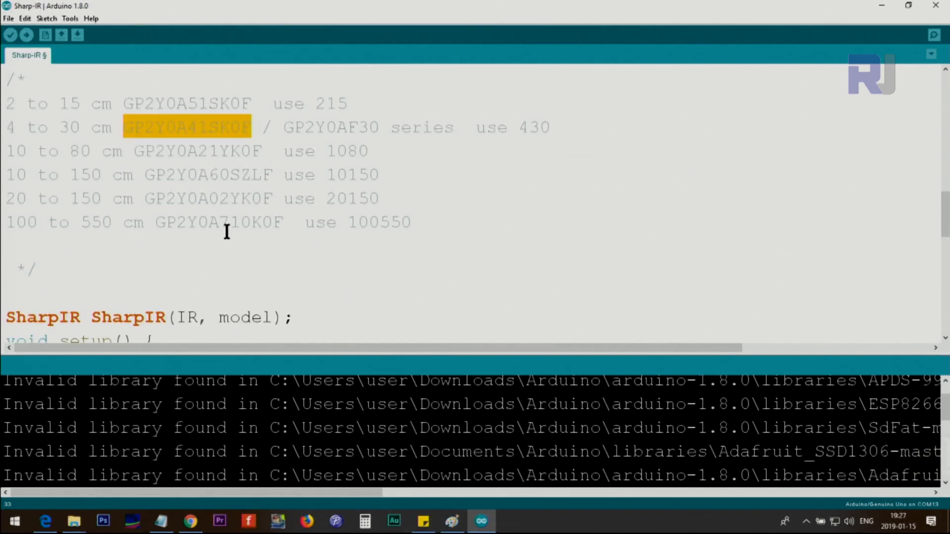
mouse_move(17, 151)
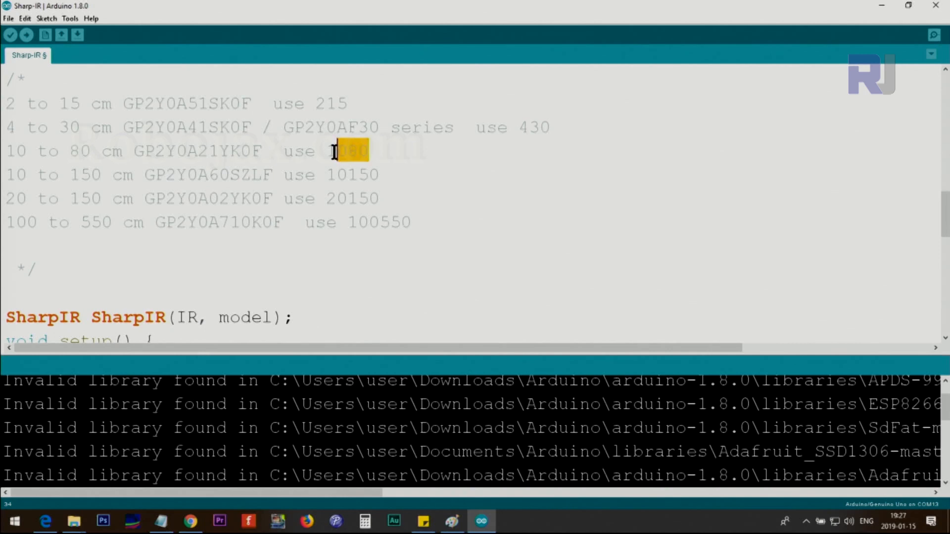
scroll(up, 3)
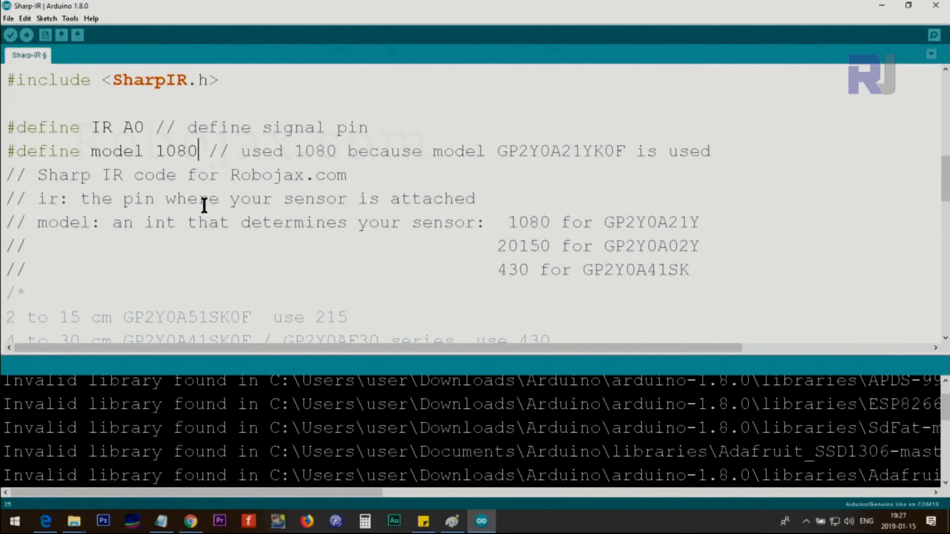
scroll(down, 3)
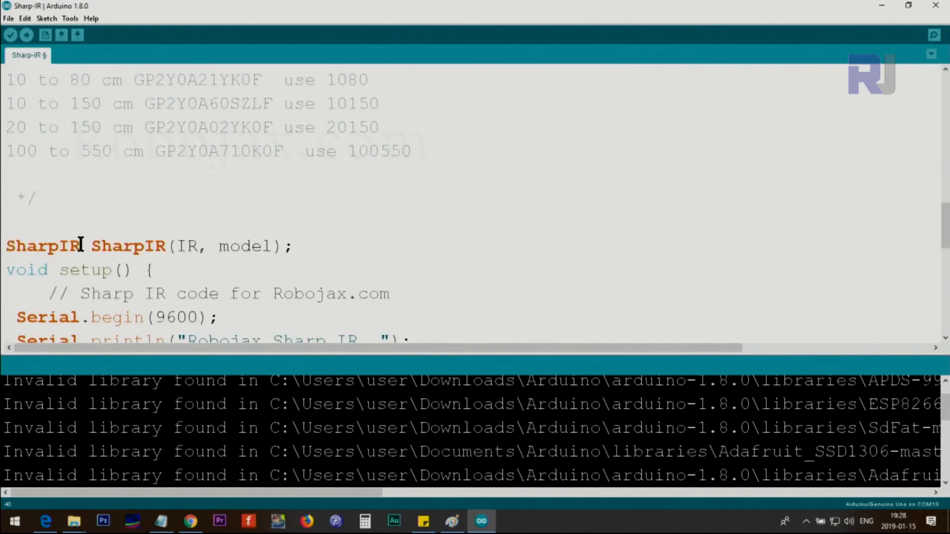
double_click(128, 246)
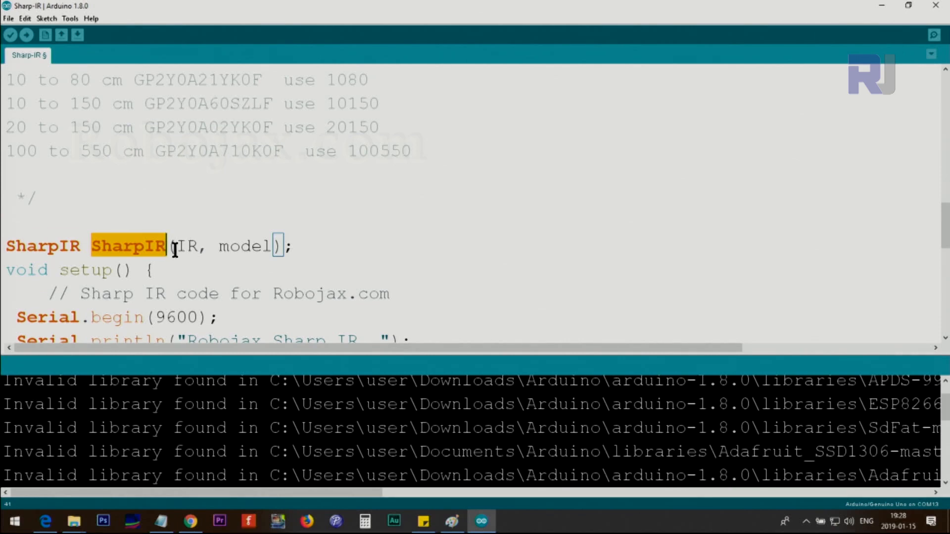
double_click(182, 246)
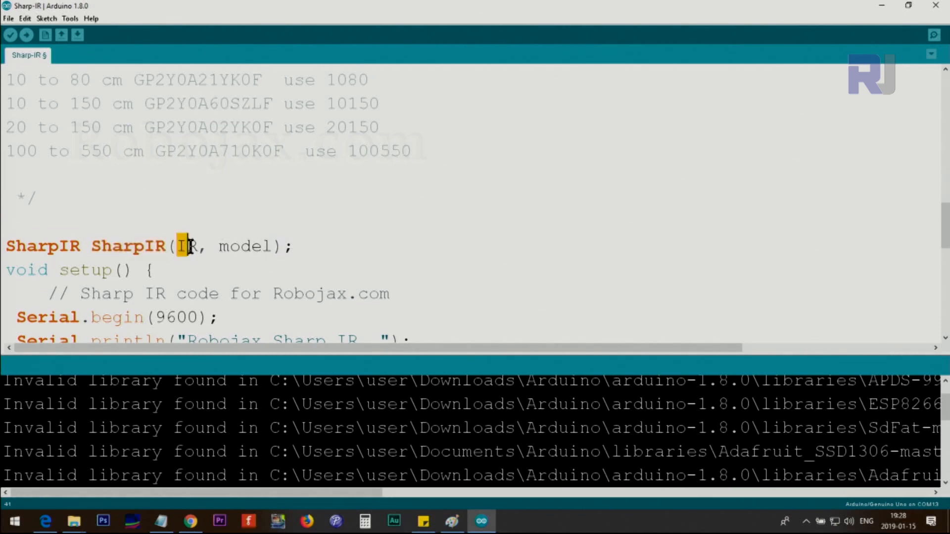
scroll(up, 3)
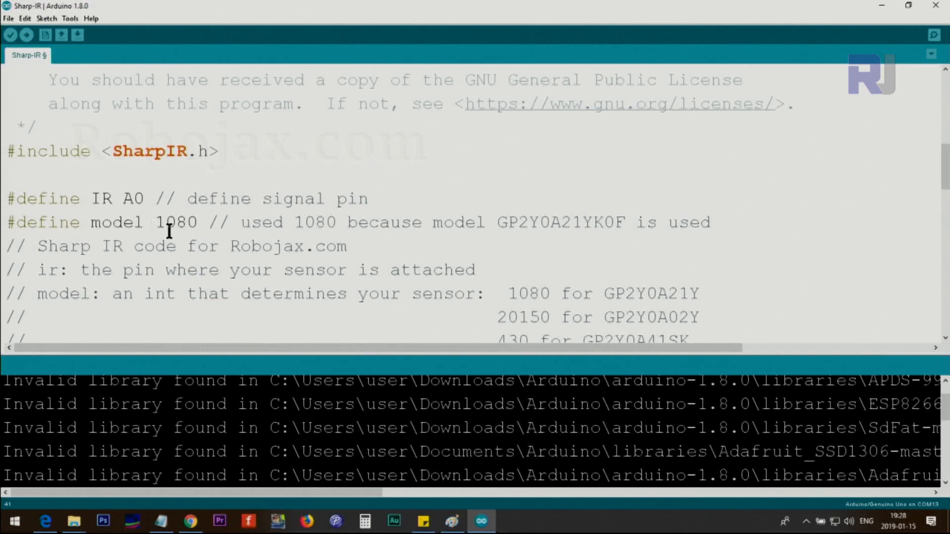
scroll(down, 3)
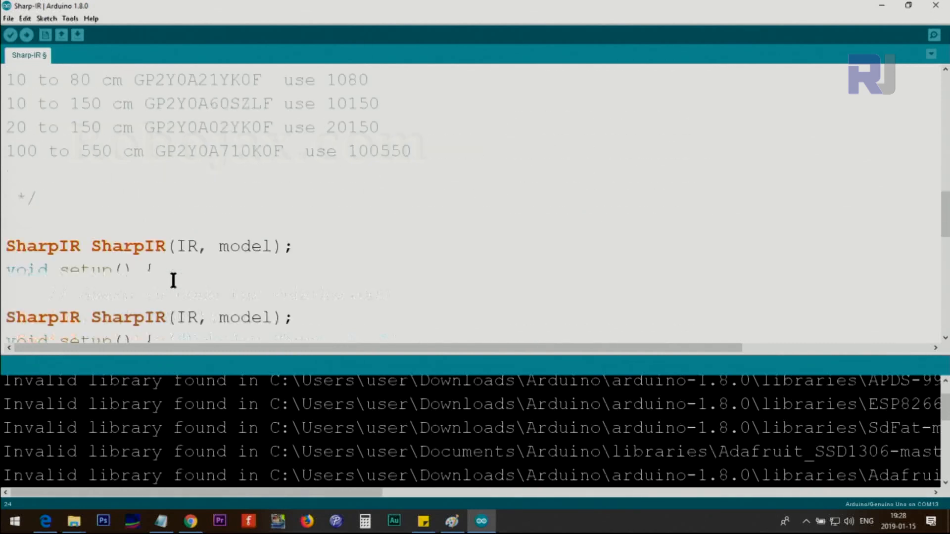
scroll(down, 3)
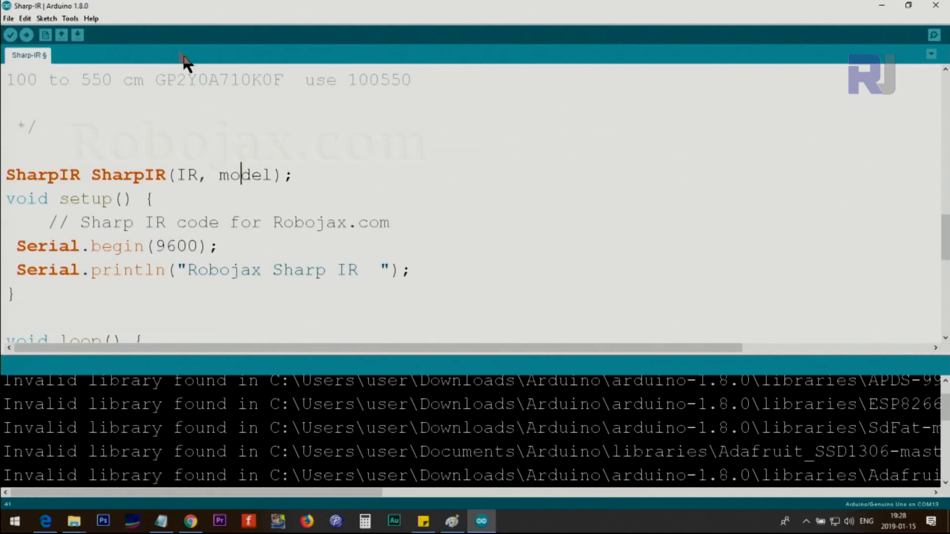
mouse_move(271, 185)
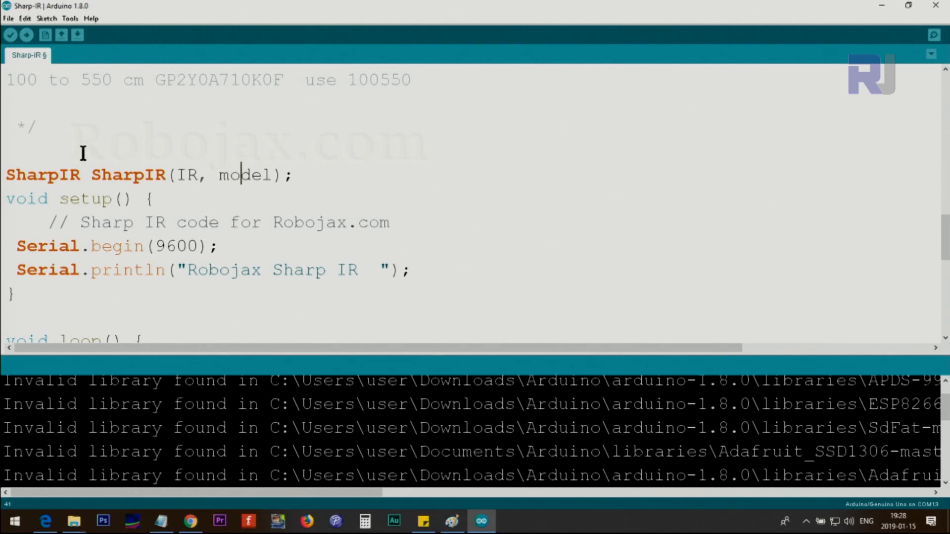
mouse_move(162, 198)
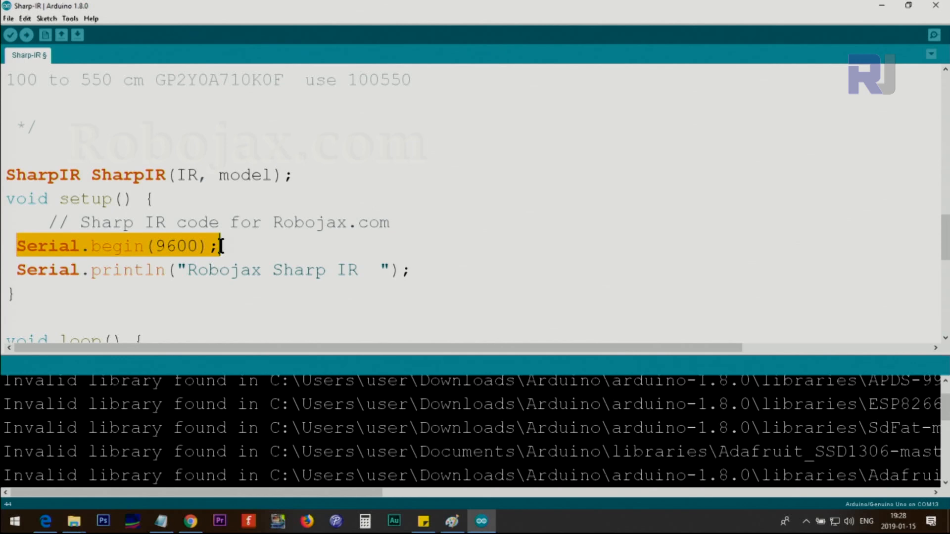
mouse_move(143, 236)
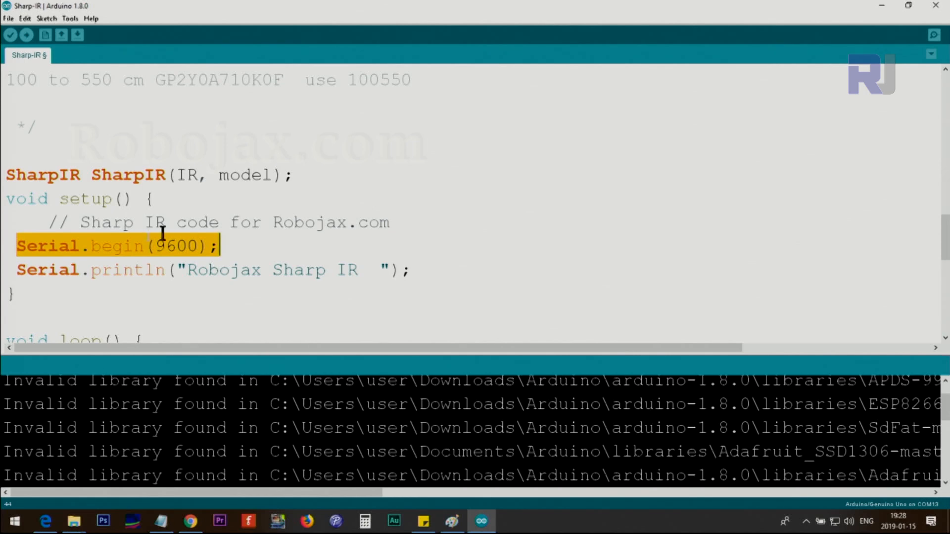
click(70, 18)
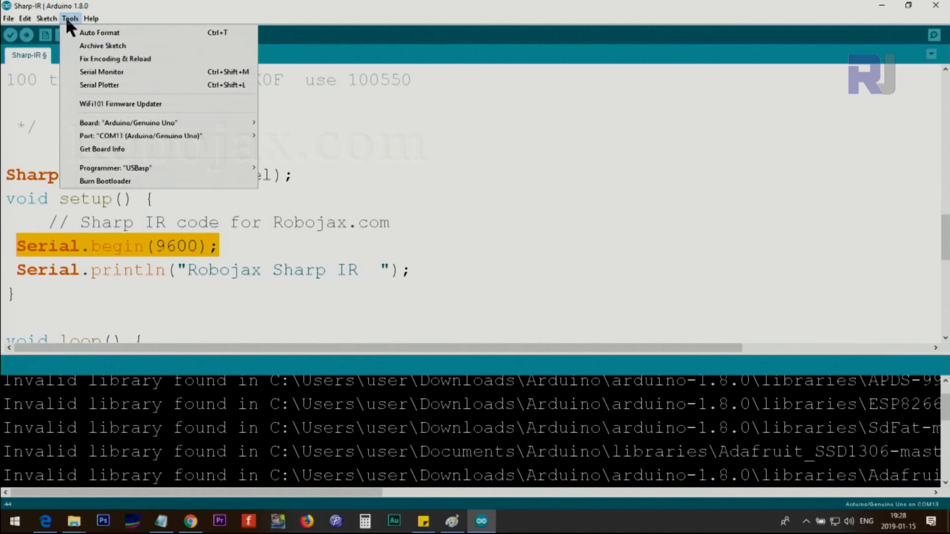
mouse_move(102, 71)
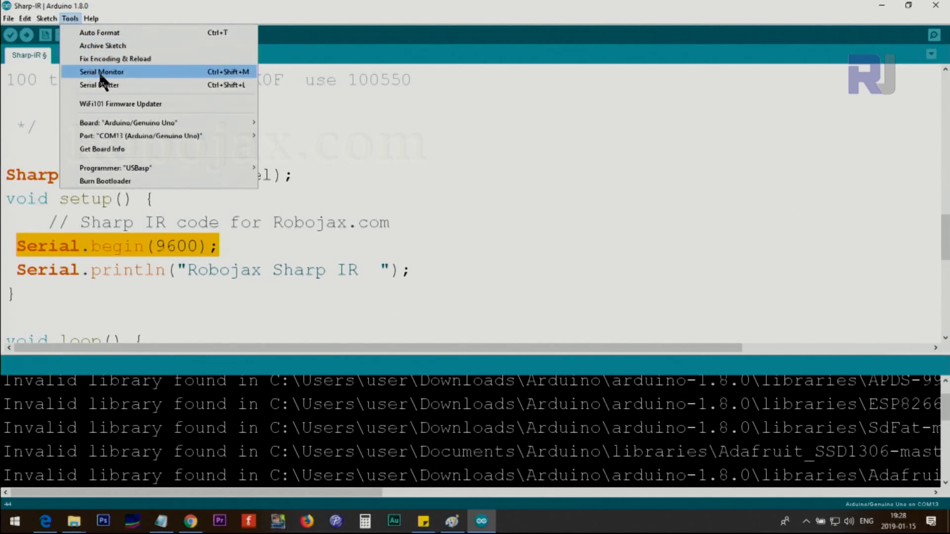
mouse_move(226, 85)
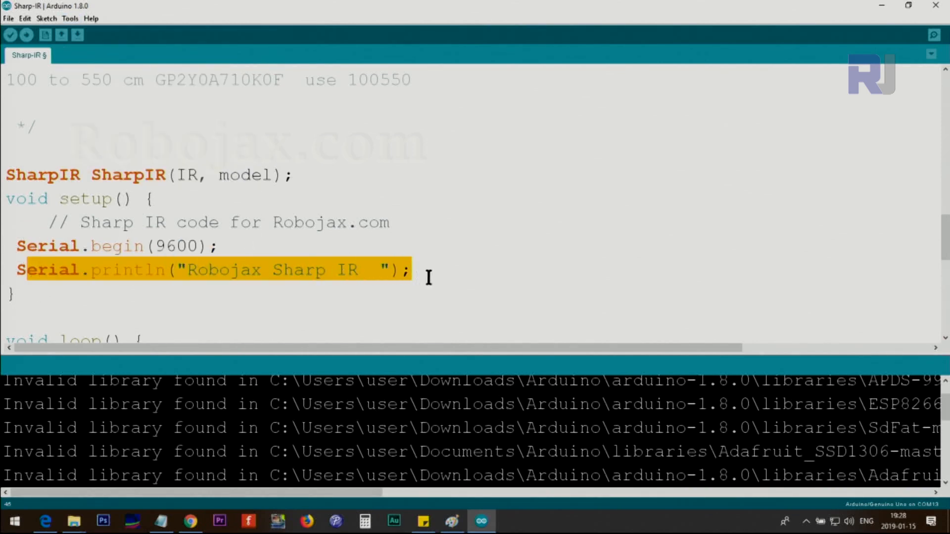
scroll(down, 3)
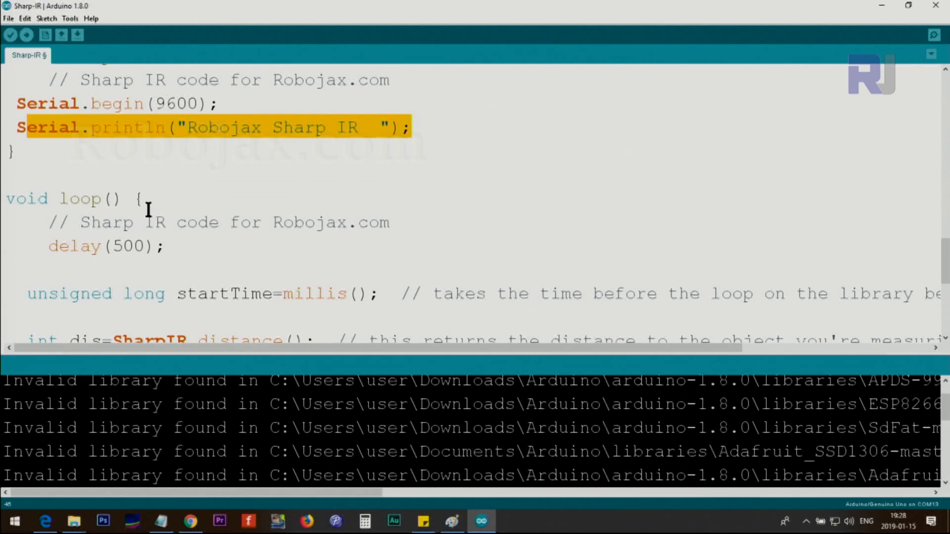
scroll(down, 3)
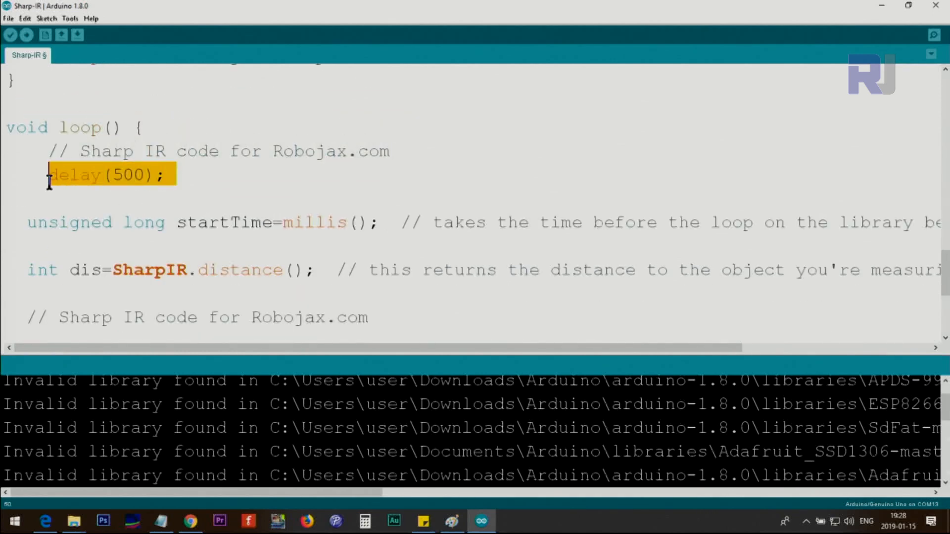
mouse_move(91, 200)
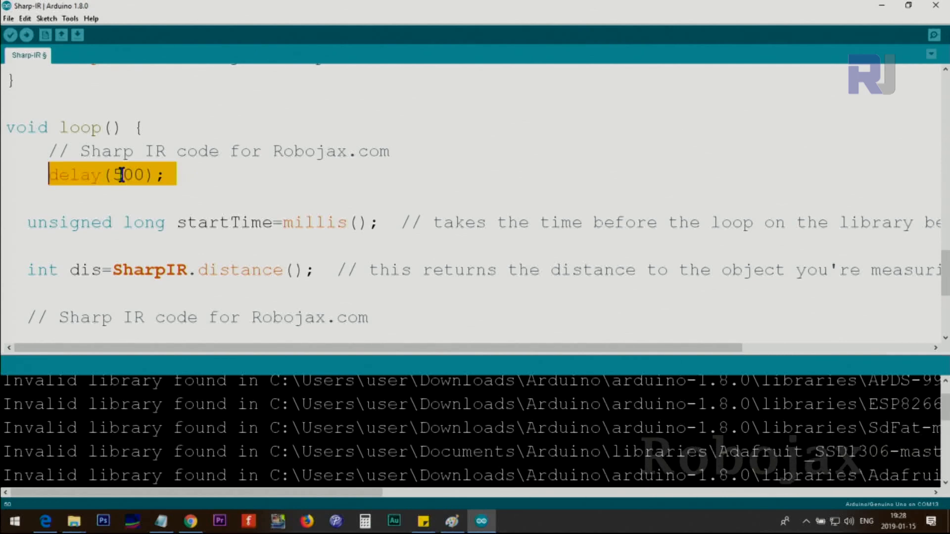
mouse_move(298, 222)
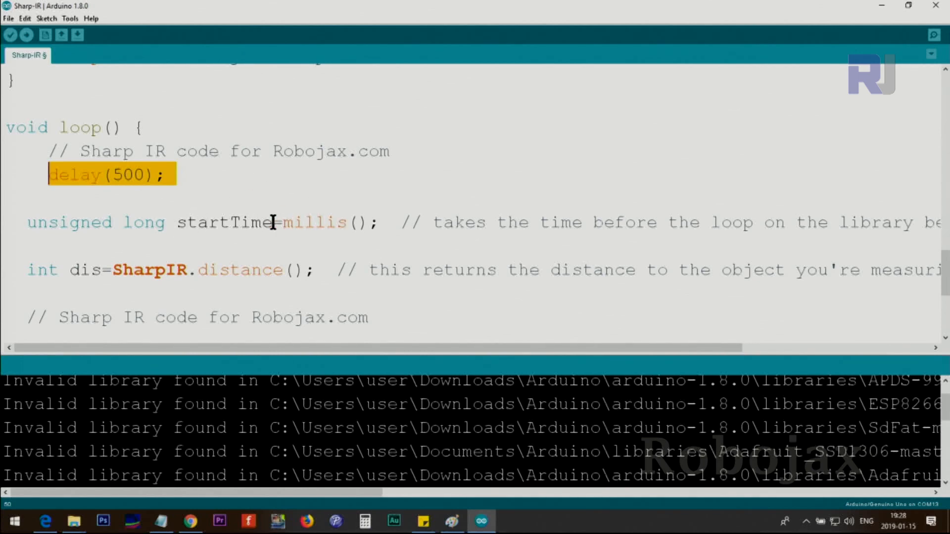
click(358, 222)
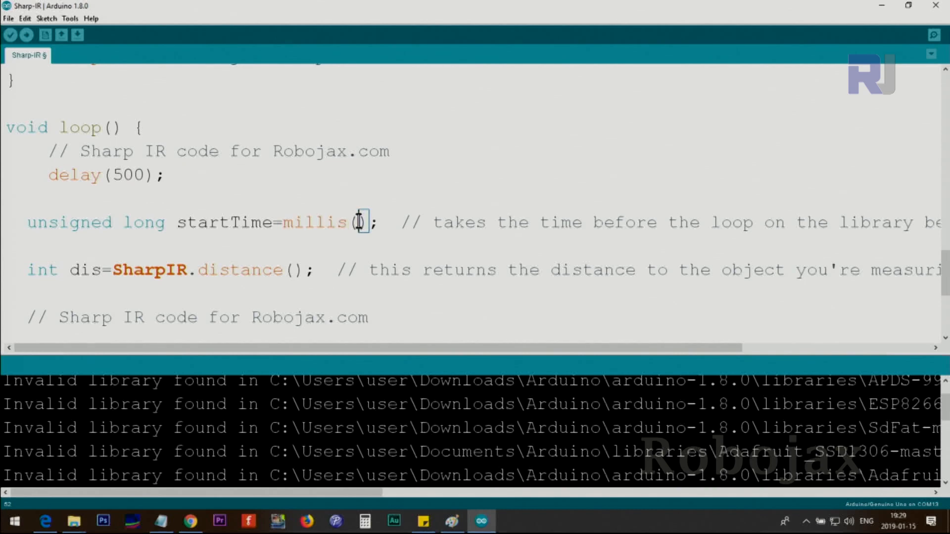
double_click(315, 223)
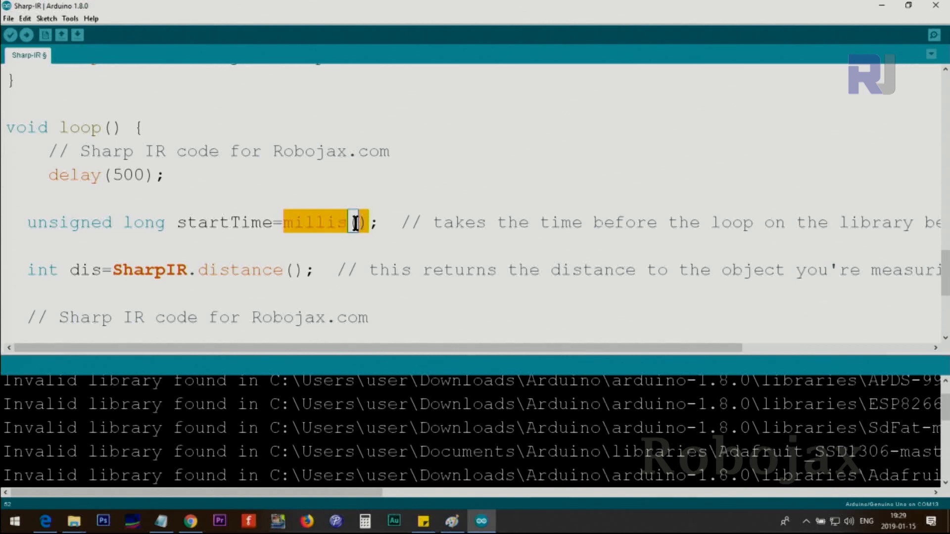
double_click(225, 223)
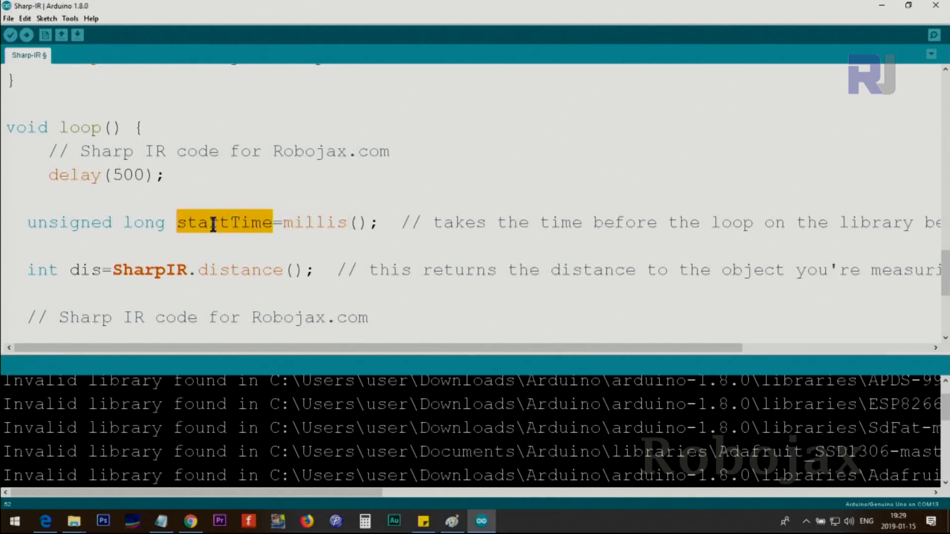
double_click(70, 223)
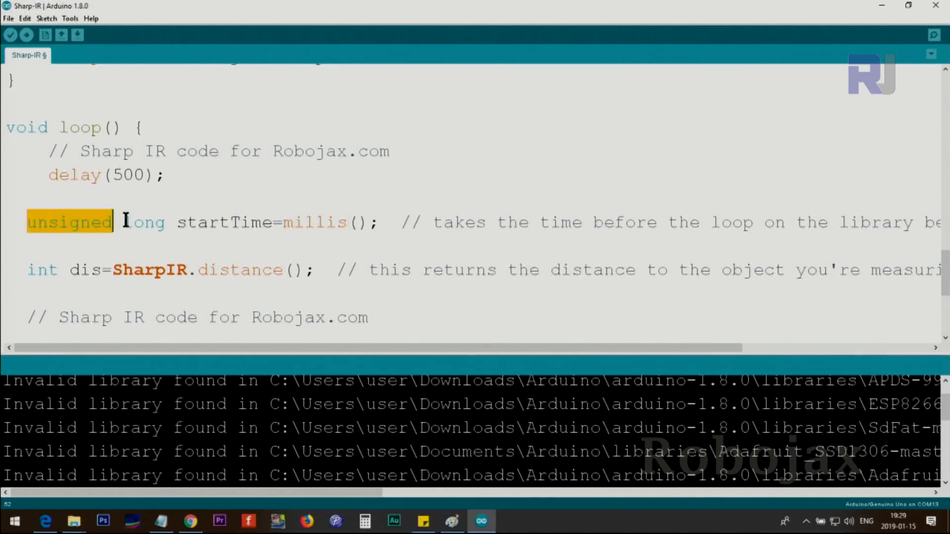
click(141, 223)
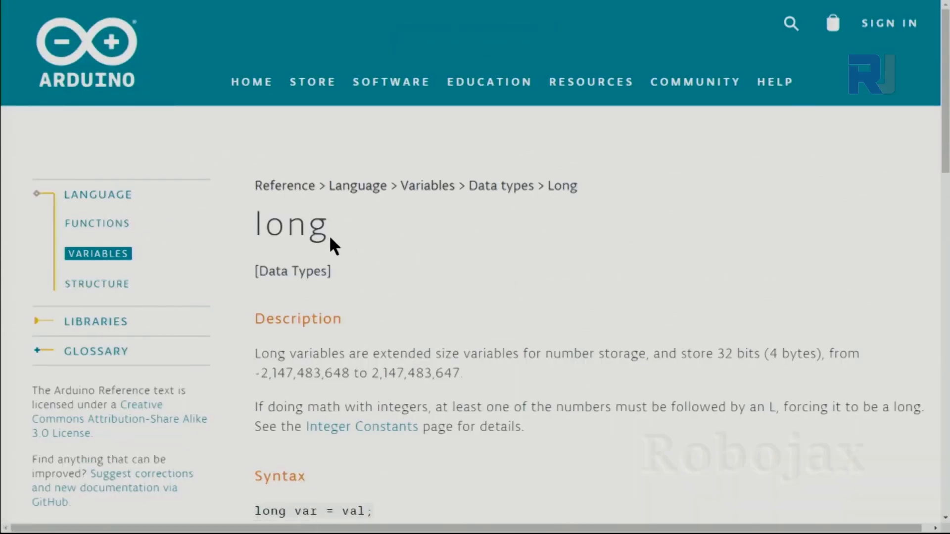
mouse_move(679, 348)
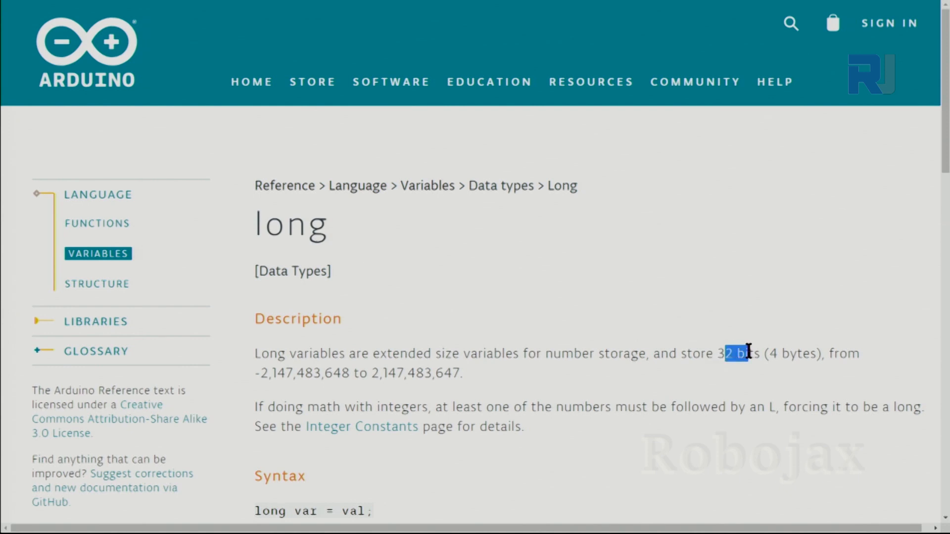
mouse_move(257, 374)
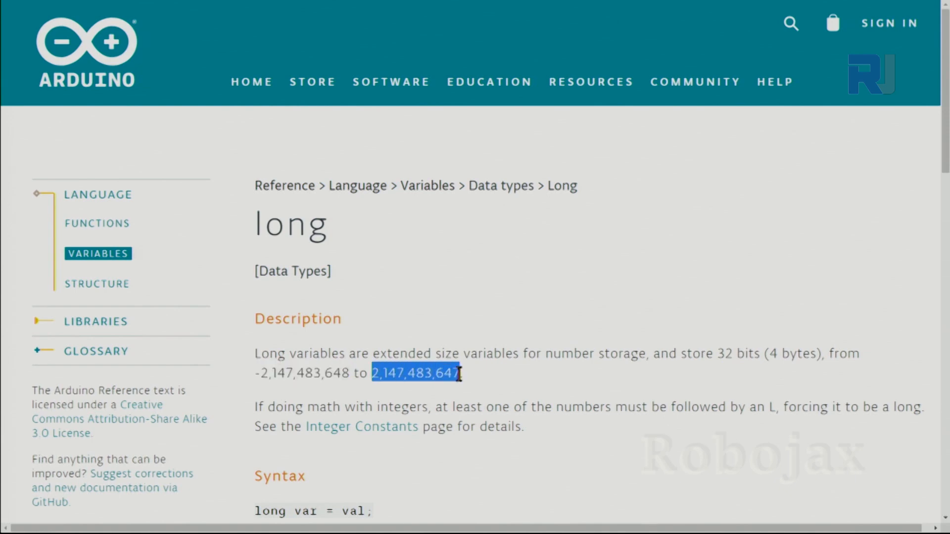
click(481, 521)
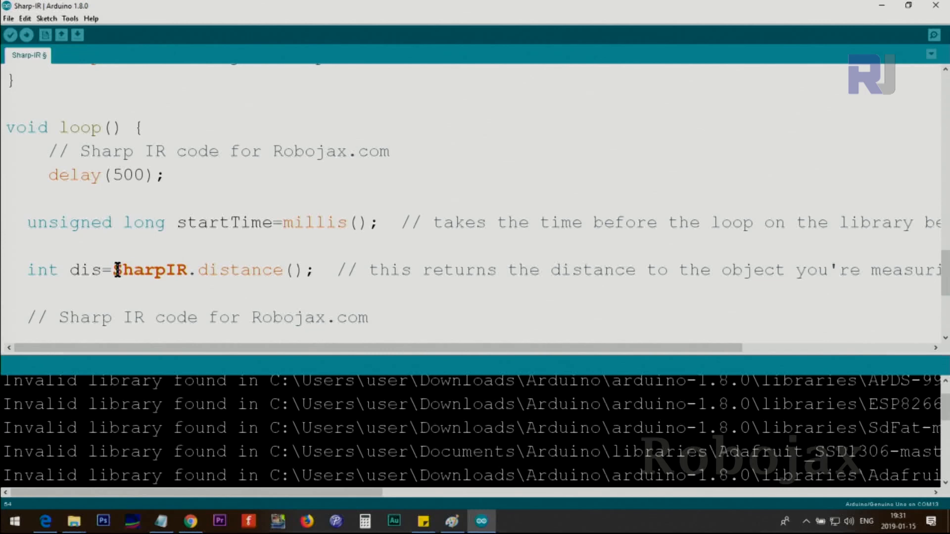
double_click(42, 269)
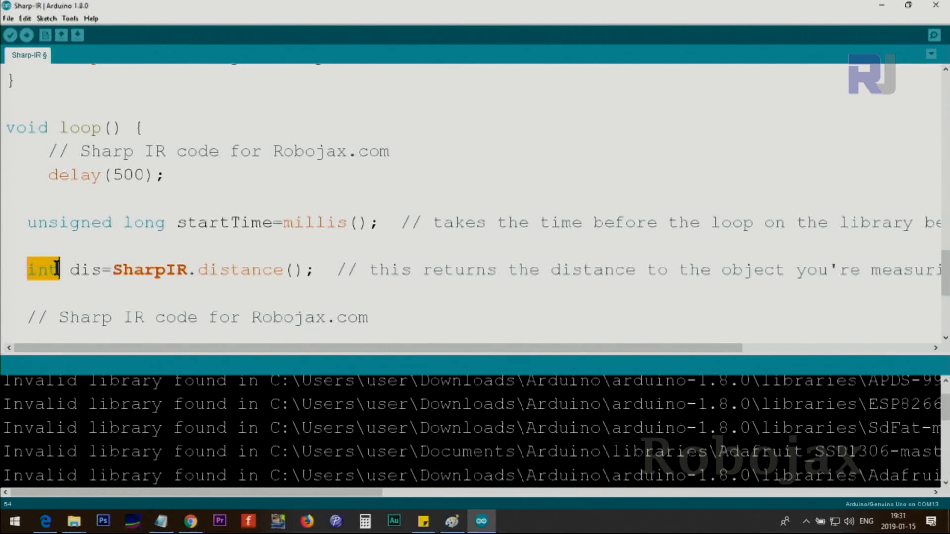
double_click(87, 269)
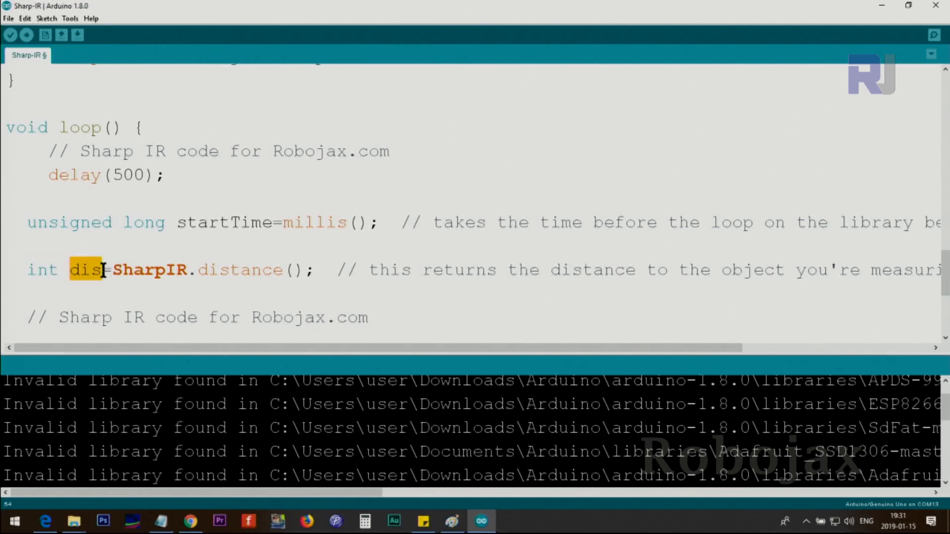
double_click(148, 270)
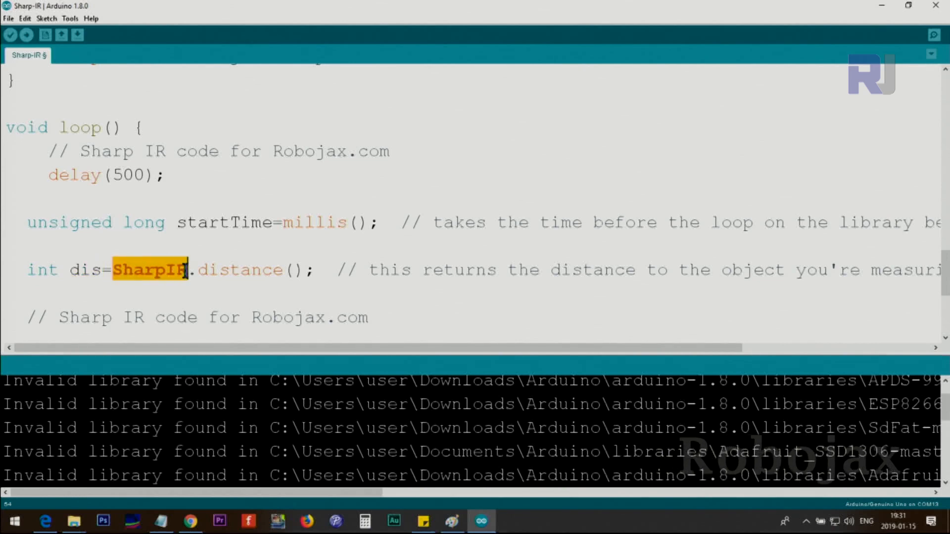
click(118, 270)
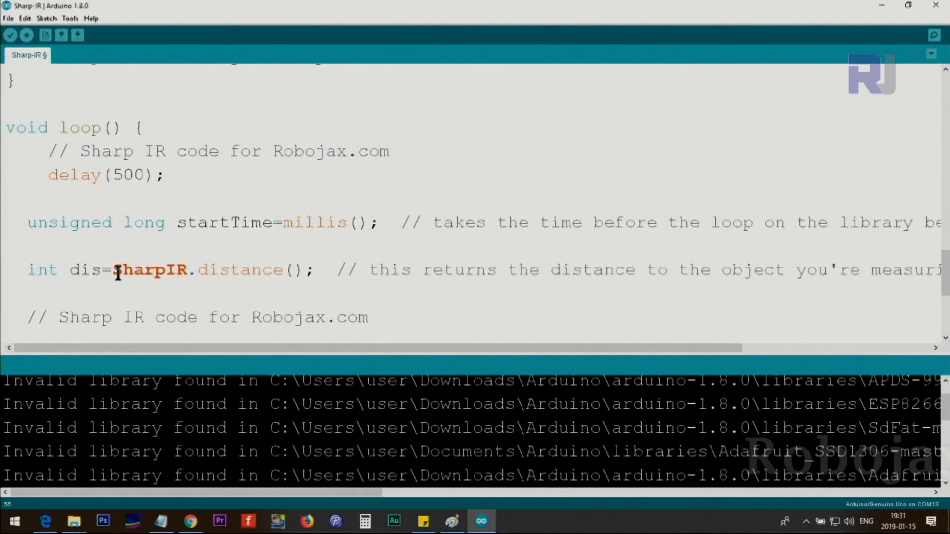
double_click(149, 269)
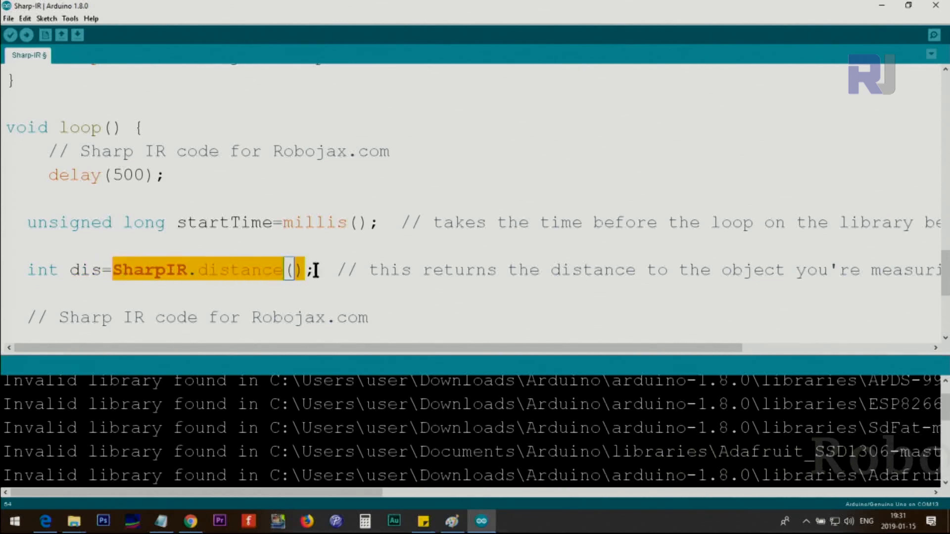
double_click(85, 270)
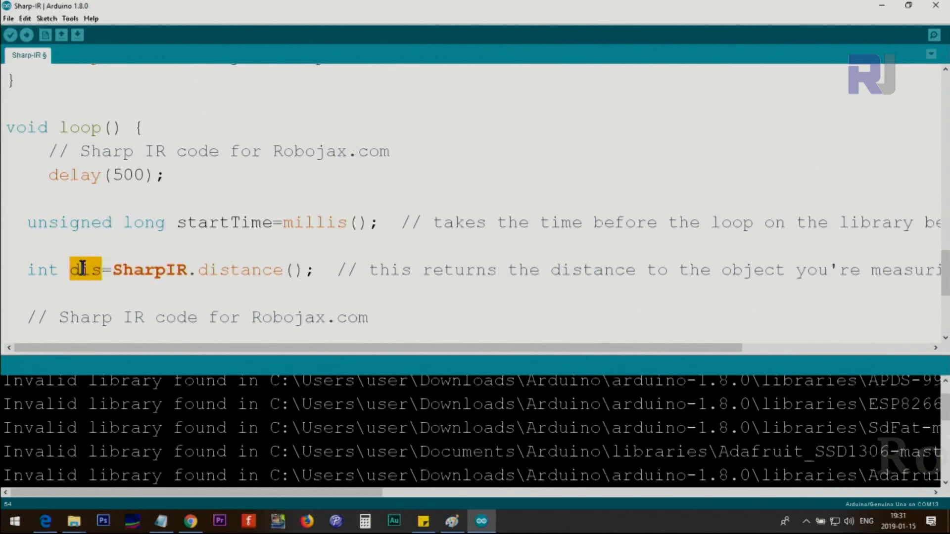
scroll(down, 3)
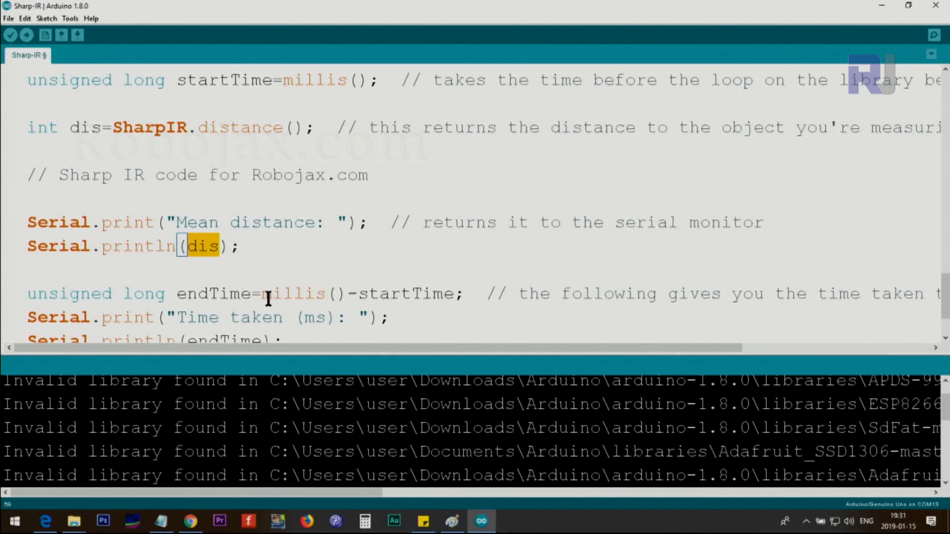
double_click(293, 294)
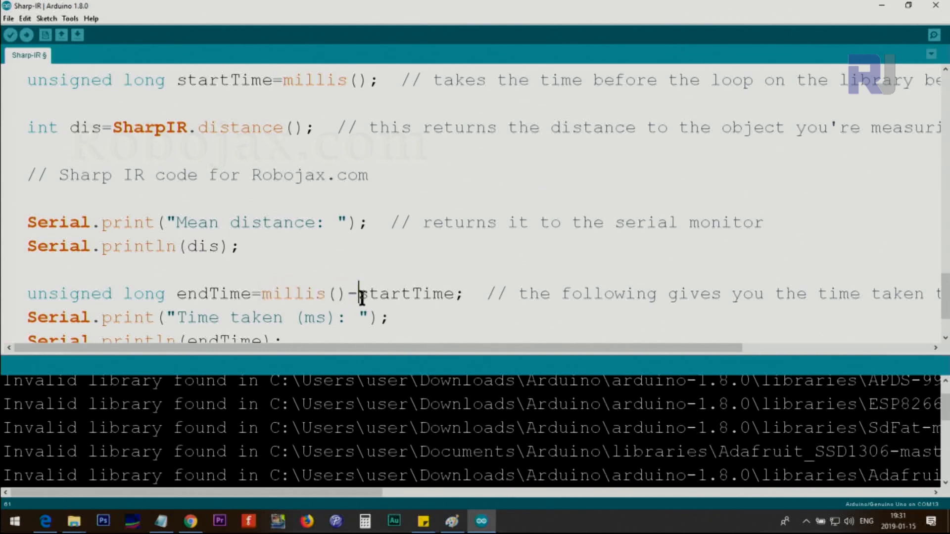
double_click(224, 79)
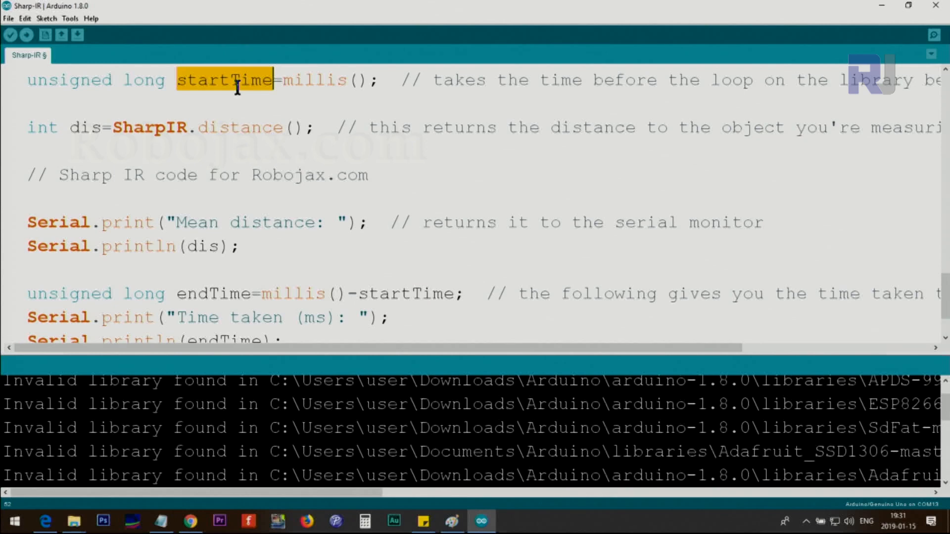
double_click(405, 294)
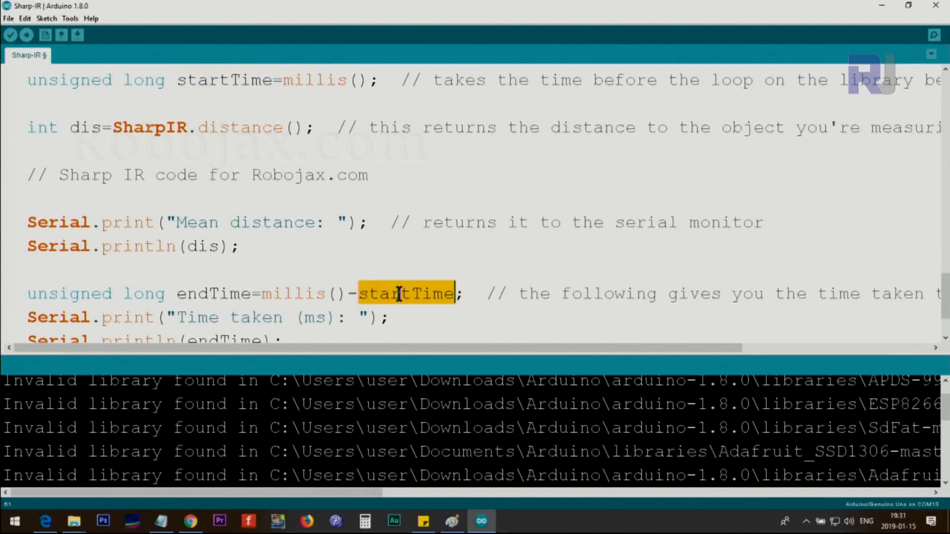
double_click(293, 294)
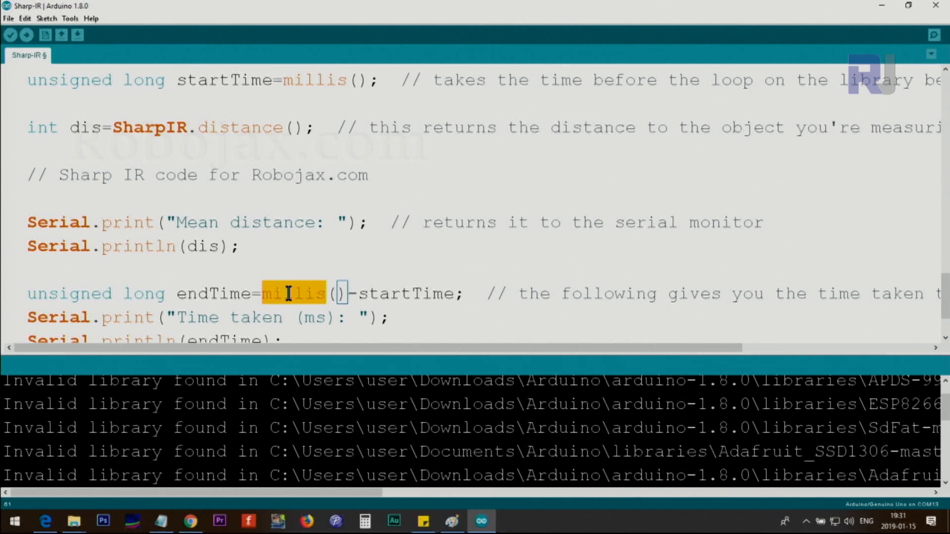
mouse_move(399, 293)
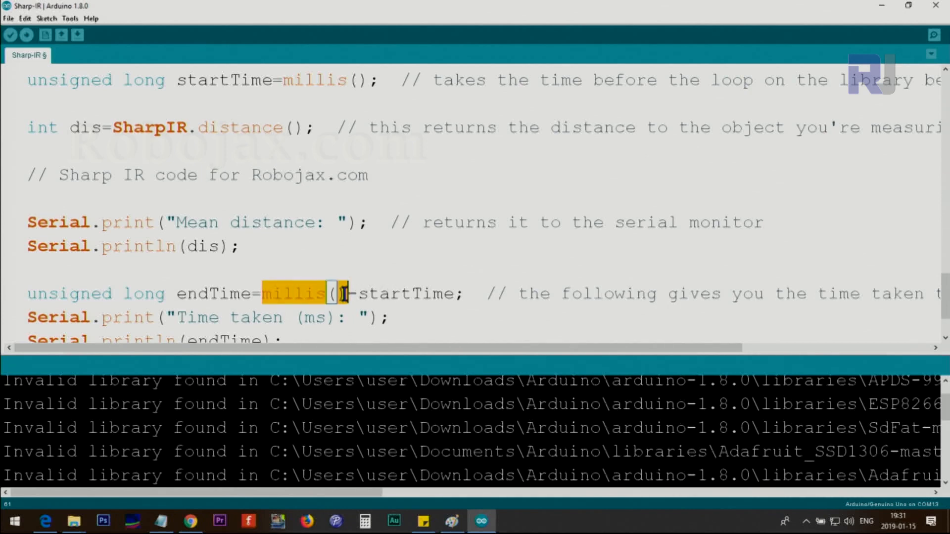
double_click(406, 293)
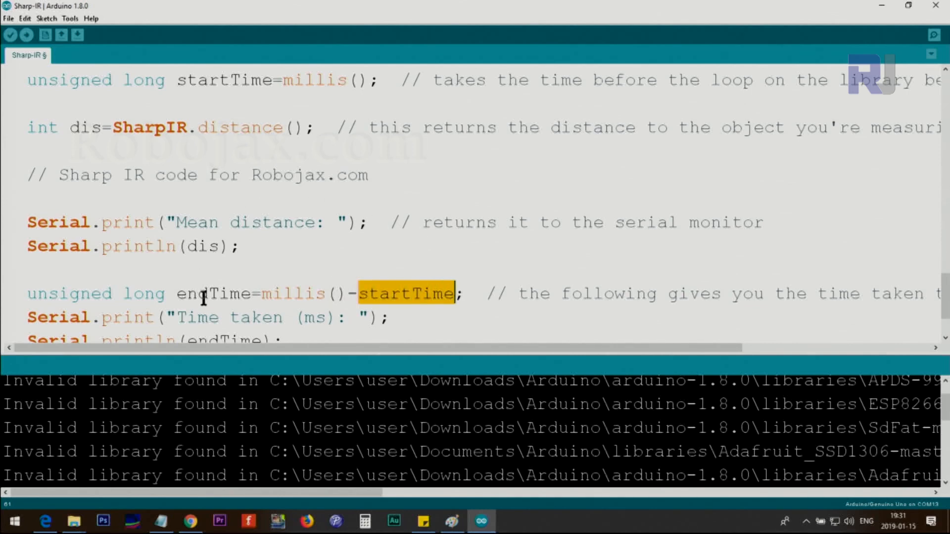
double_click(214, 294)
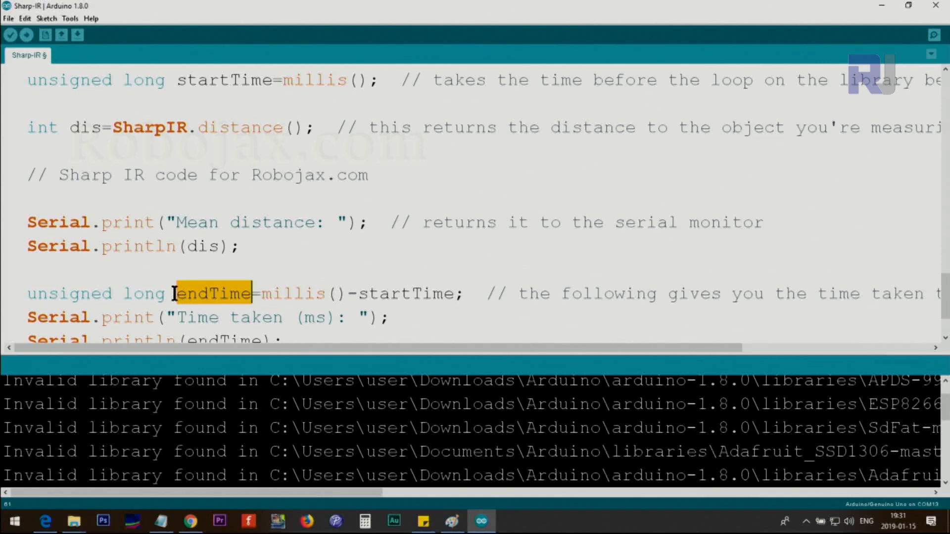
double_click(145, 294)
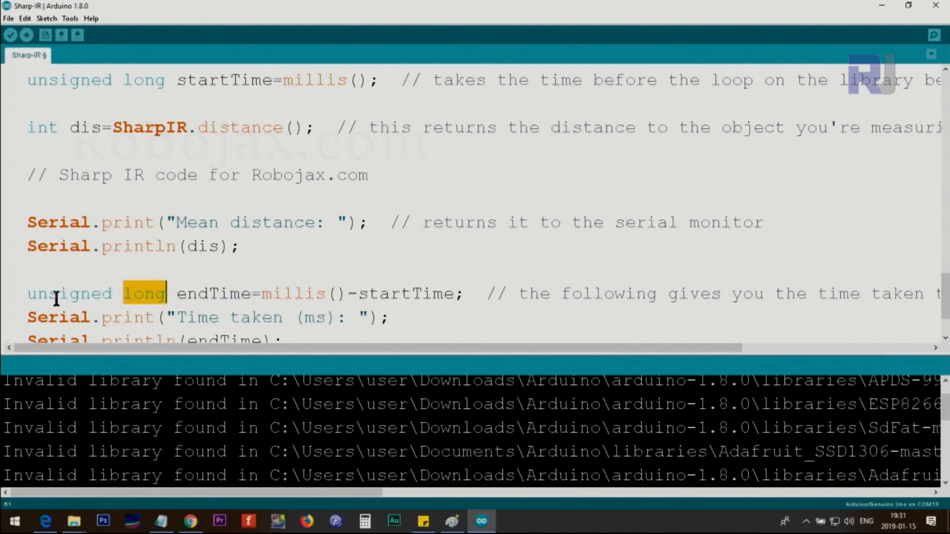
scroll(down, 3)
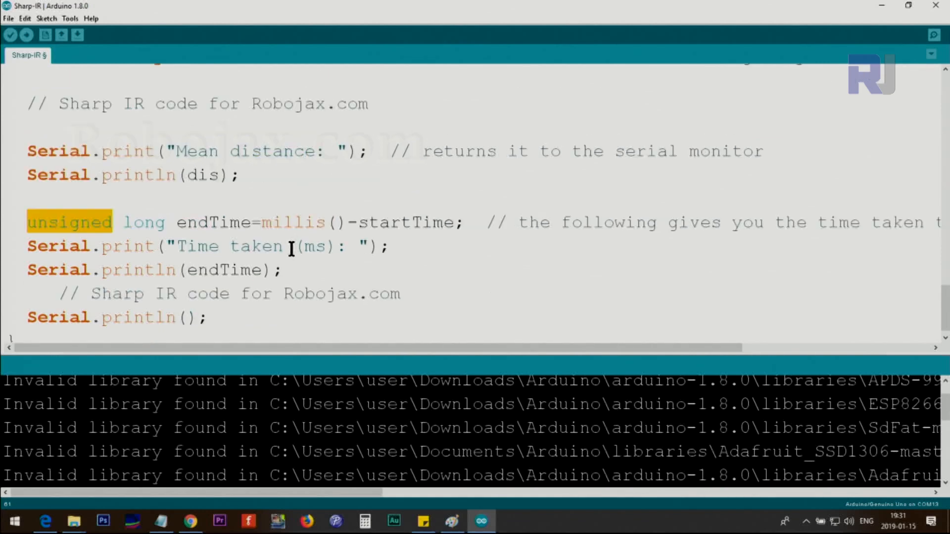
mouse_move(218, 223)
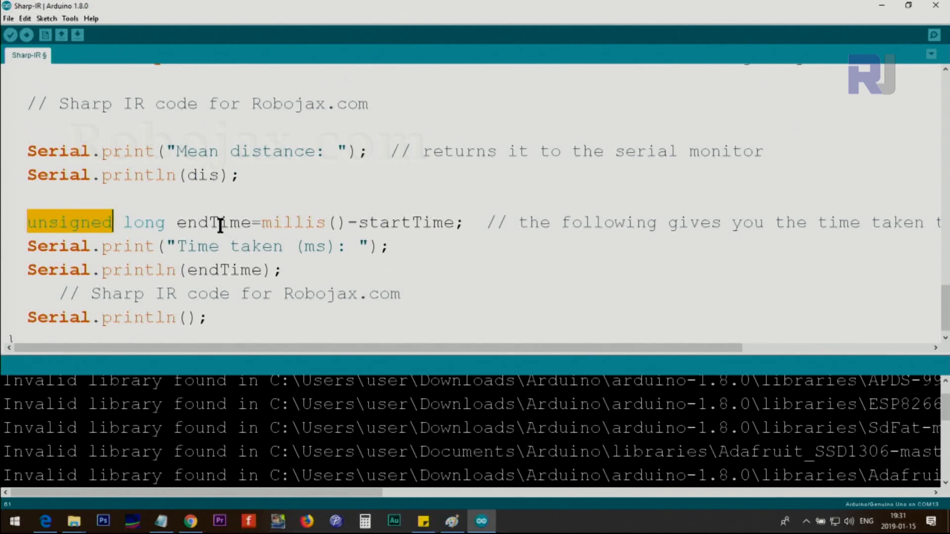
double_click(223, 269)
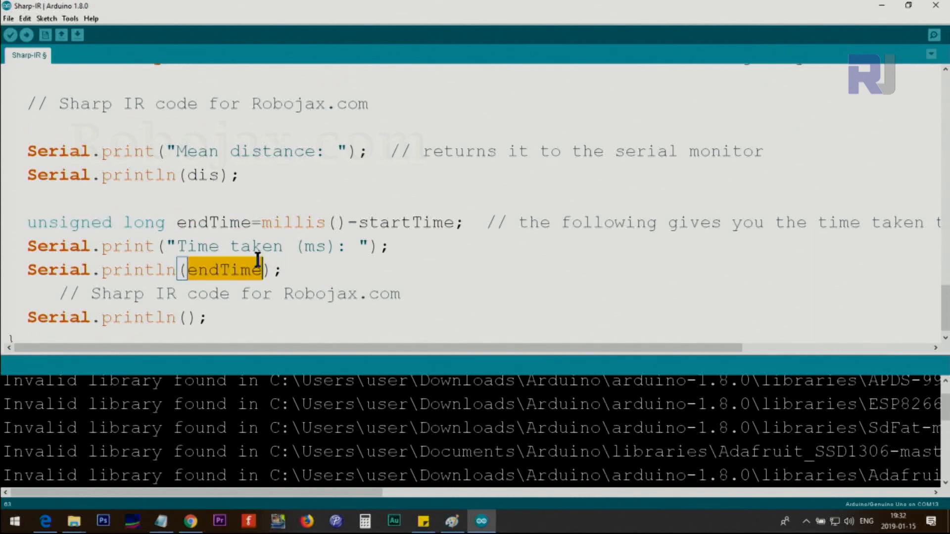
scroll(up, 3)
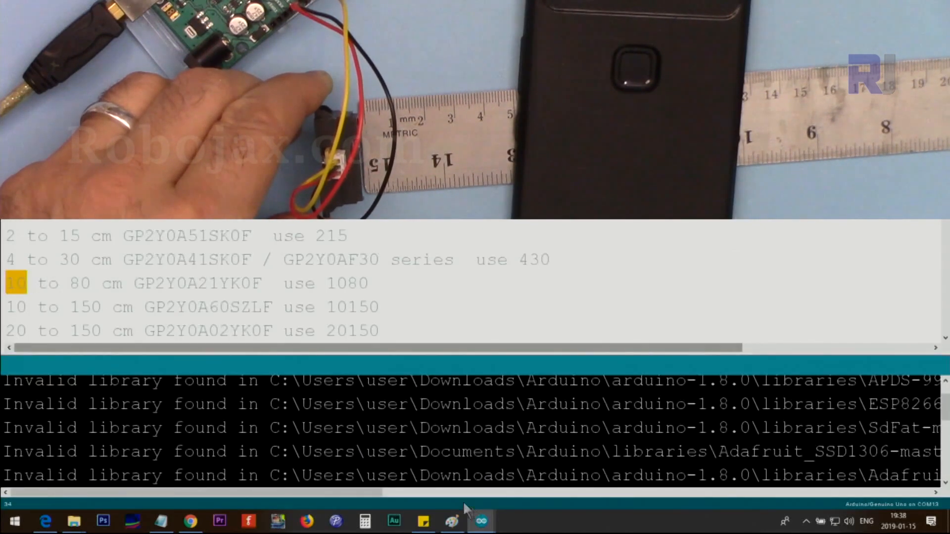
Start the Serial Monitor at 9600 baud to stream Mean distance and Time taken readings.
click(482, 522)
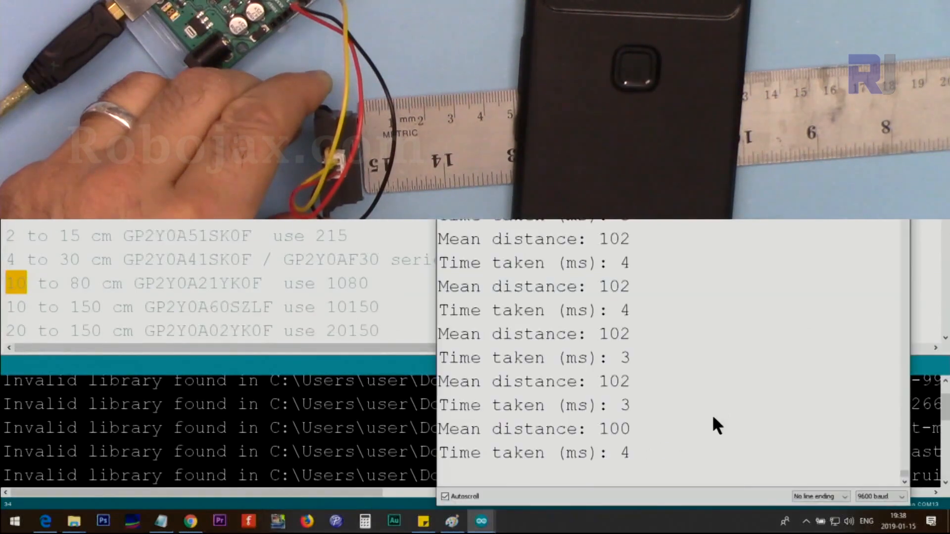